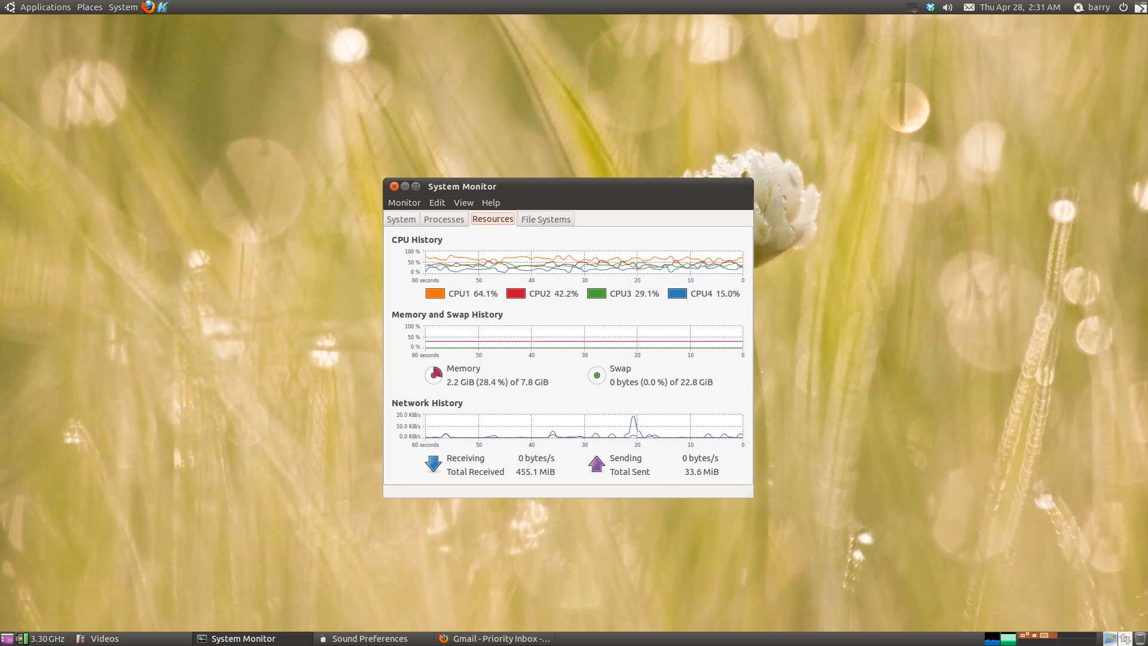
Step: Bring Firefox back to the osalt.com Adobe Dreamweaver CS5 tab, scrolled to the top
left_click(500, 639)
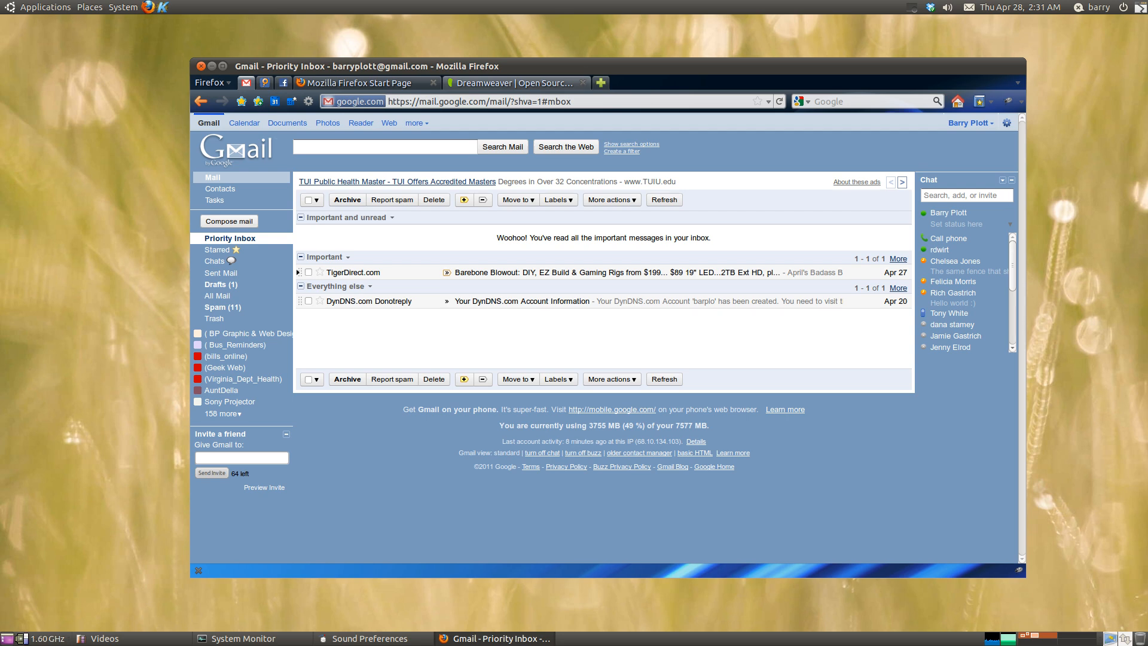
left_click(520, 83)
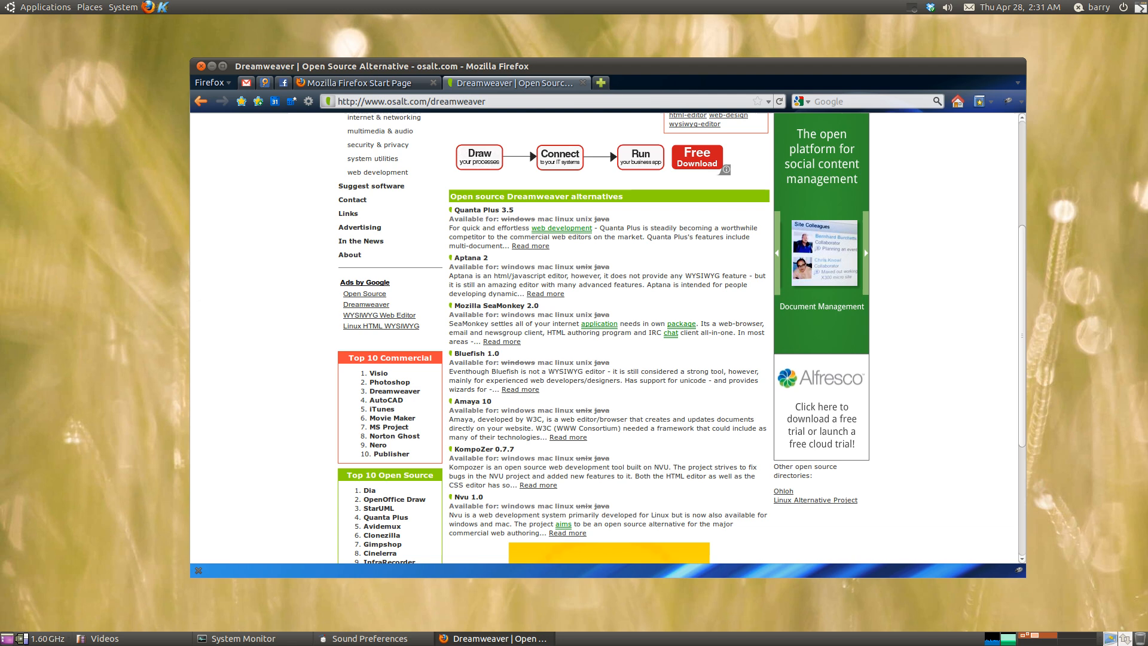
scroll("up", 3)
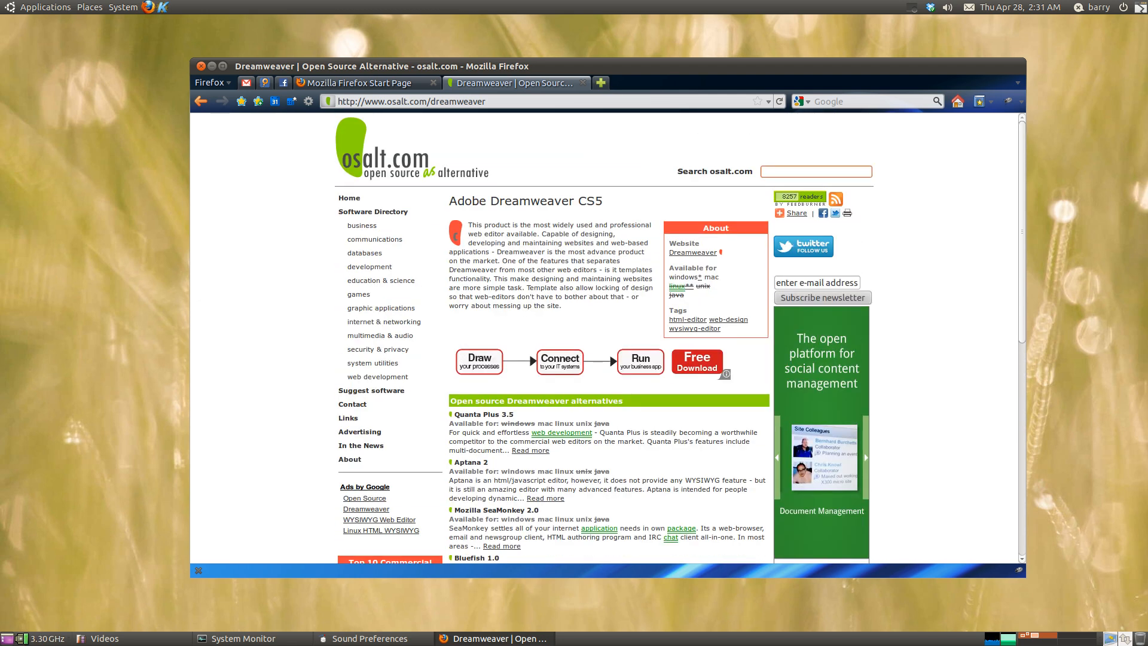
Step: Search osalt.com for 'visual studio' and open the FL Studio 9 page
type("vis")
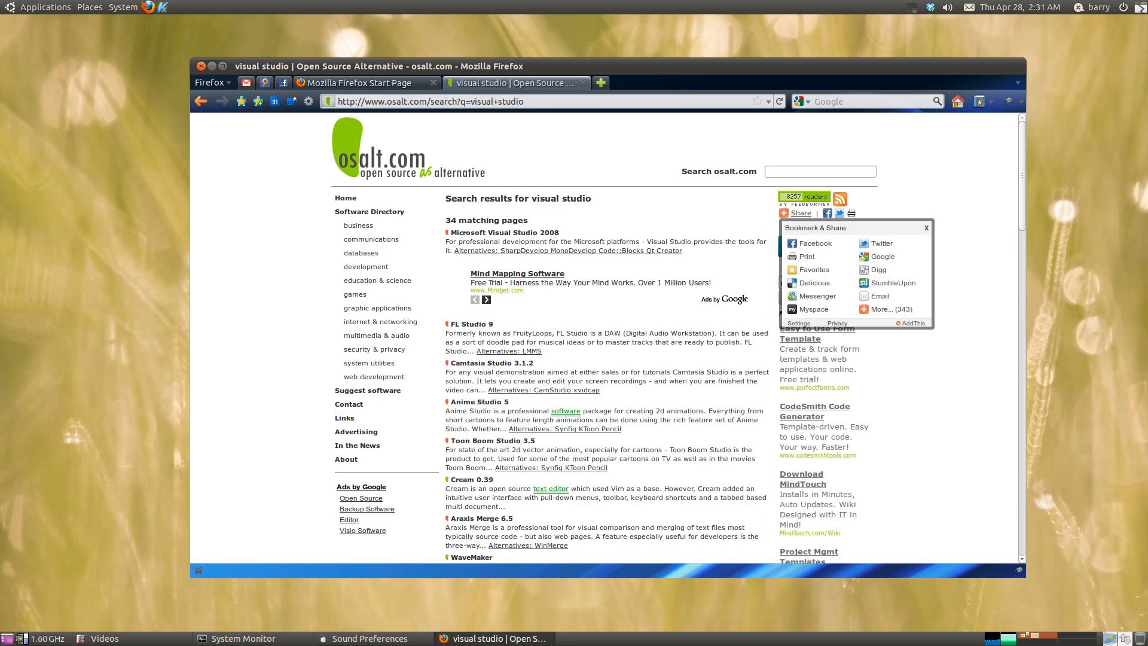
scroll("down", 3)
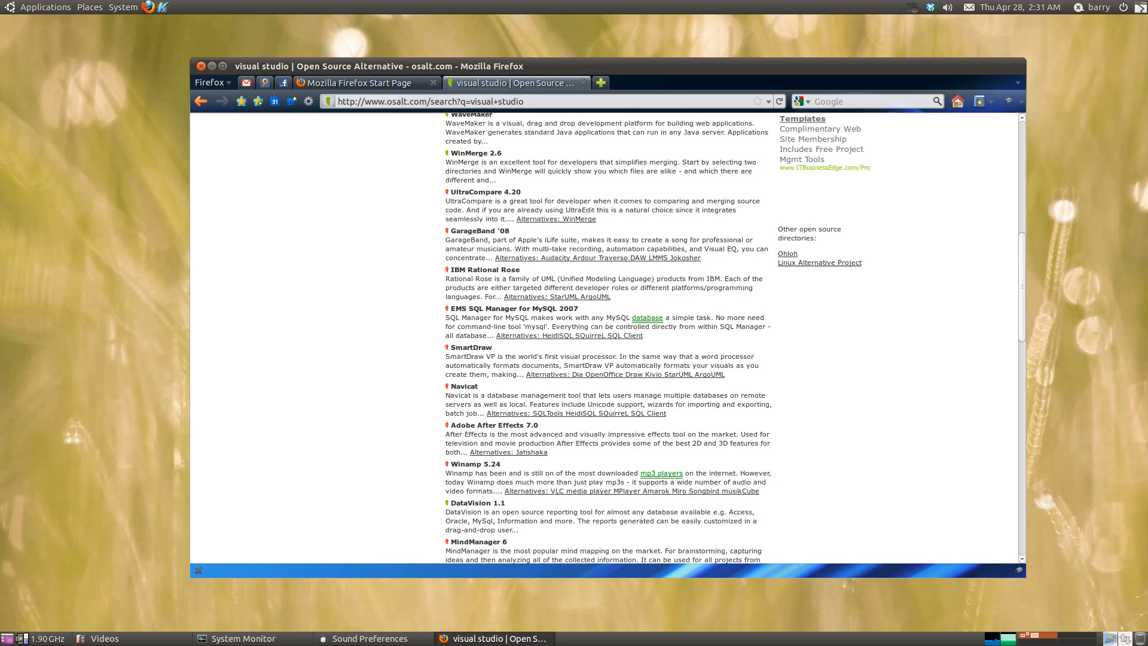
scroll("down", 3)
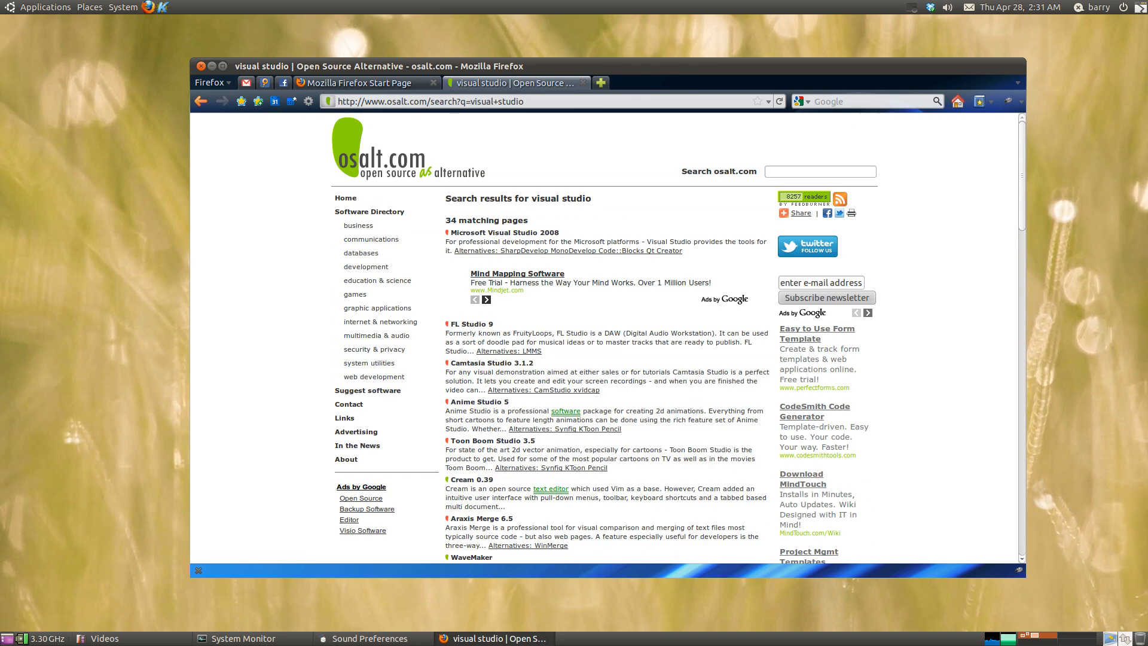
left_click(472, 324)
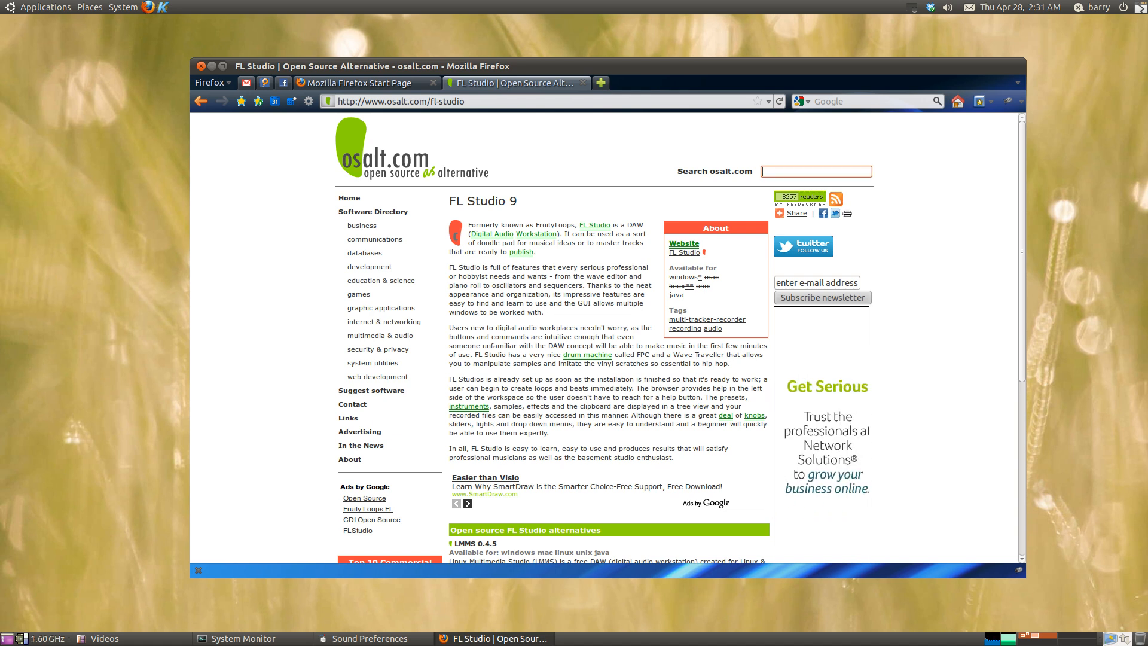
Step: Search osalt.com for 'dreamweaver'
type("dream")
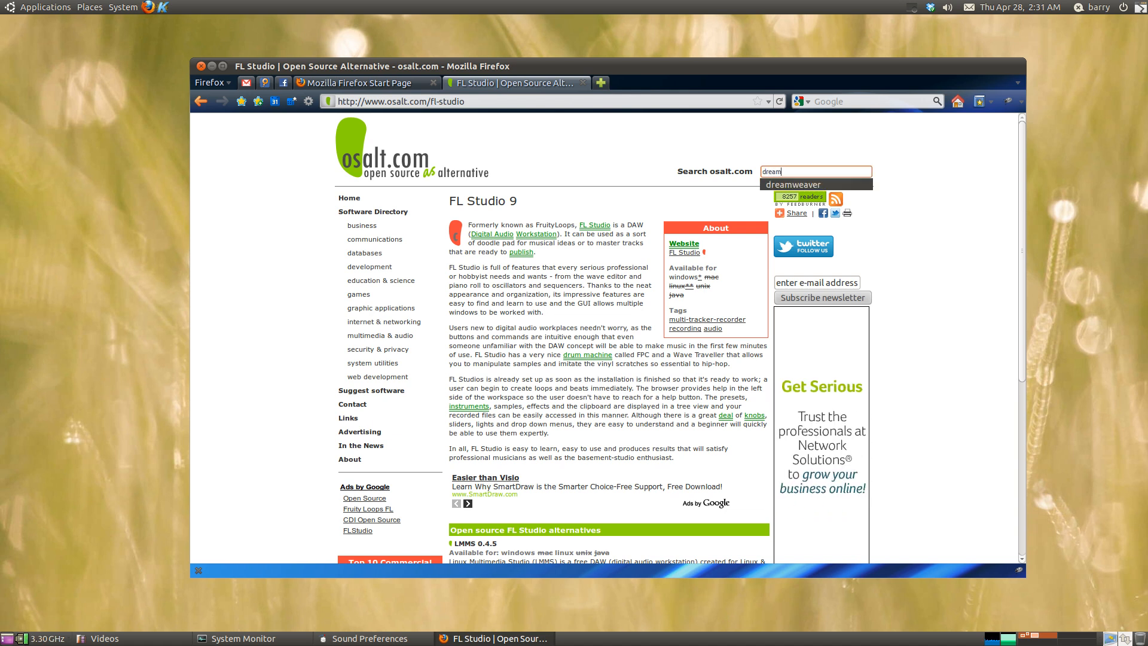
type("weaver")
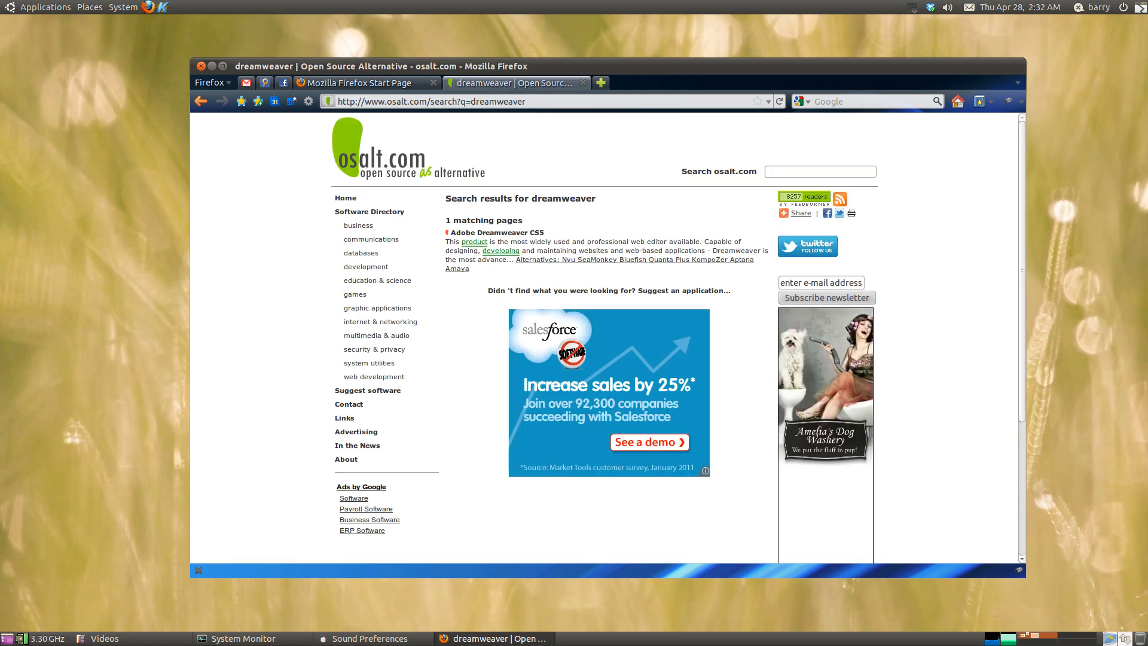
Step: Open the Adobe Dreamweaver CS5 result and dismiss the Infolinks ad popup over the alternatives
left_click(498, 232)
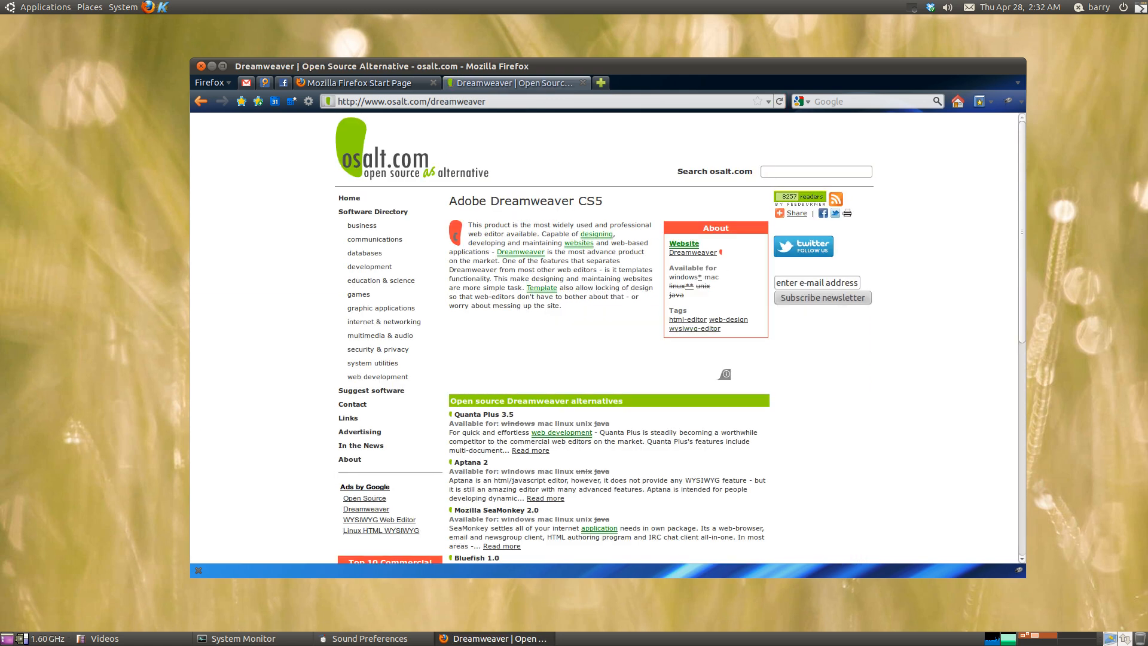
scroll("down", 3)
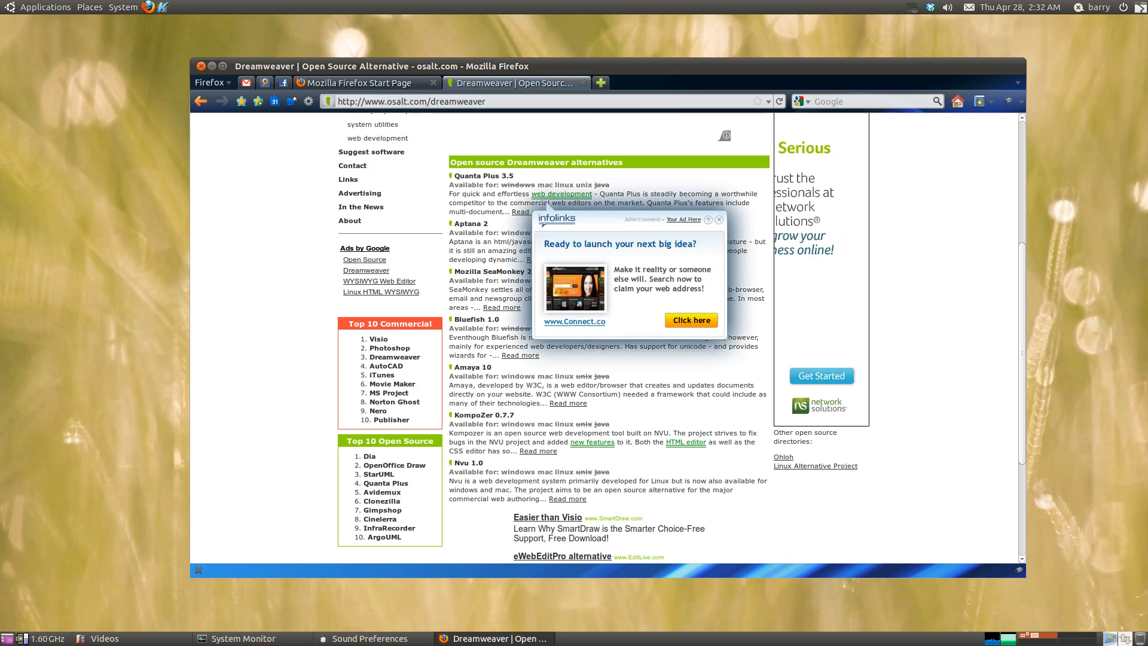
left_click(719, 220)
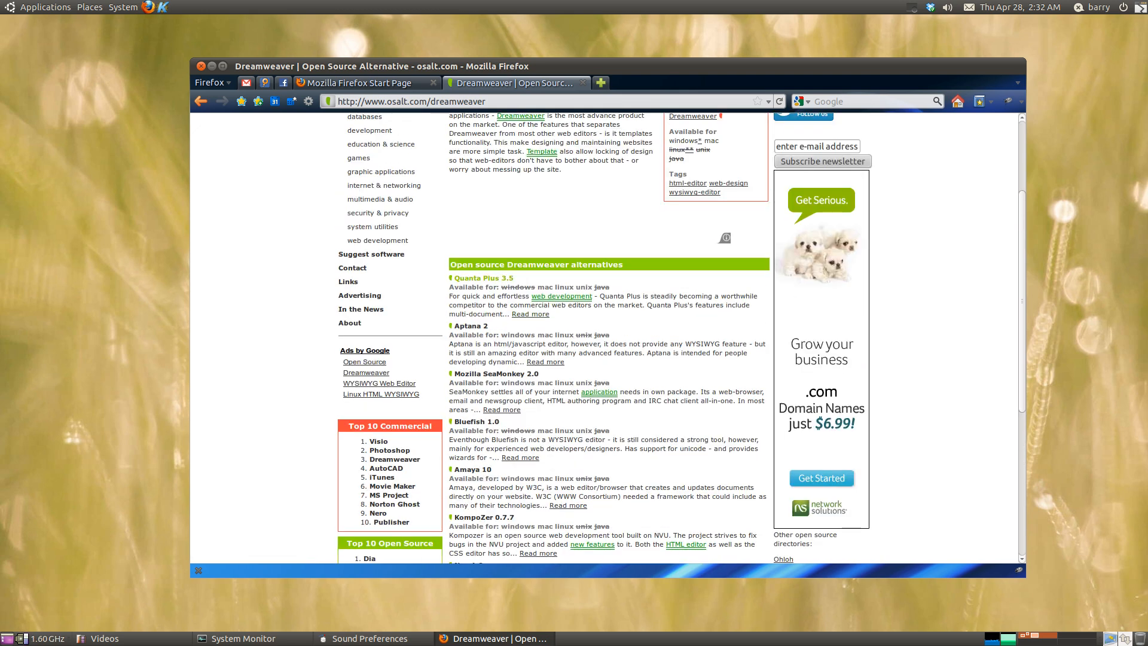
left_click(483, 278)
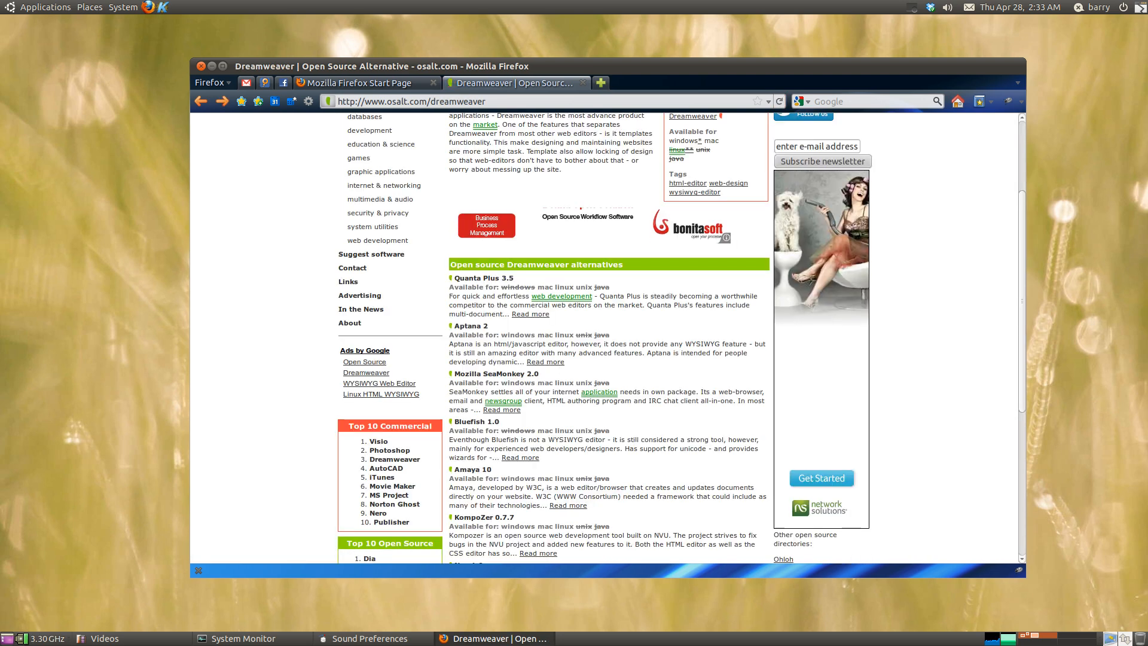
Step: Scroll through the Dreamweaver alternatives, then minimize Firefox to show System Monitor
scroll("down", 3)
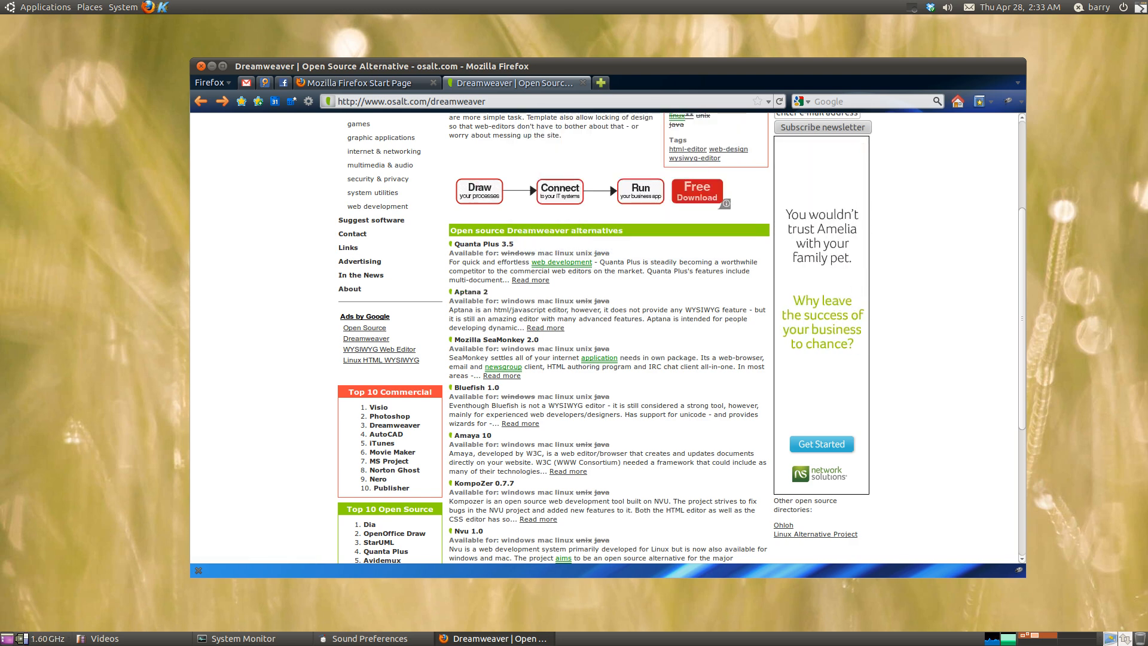
scroll("down", 3)
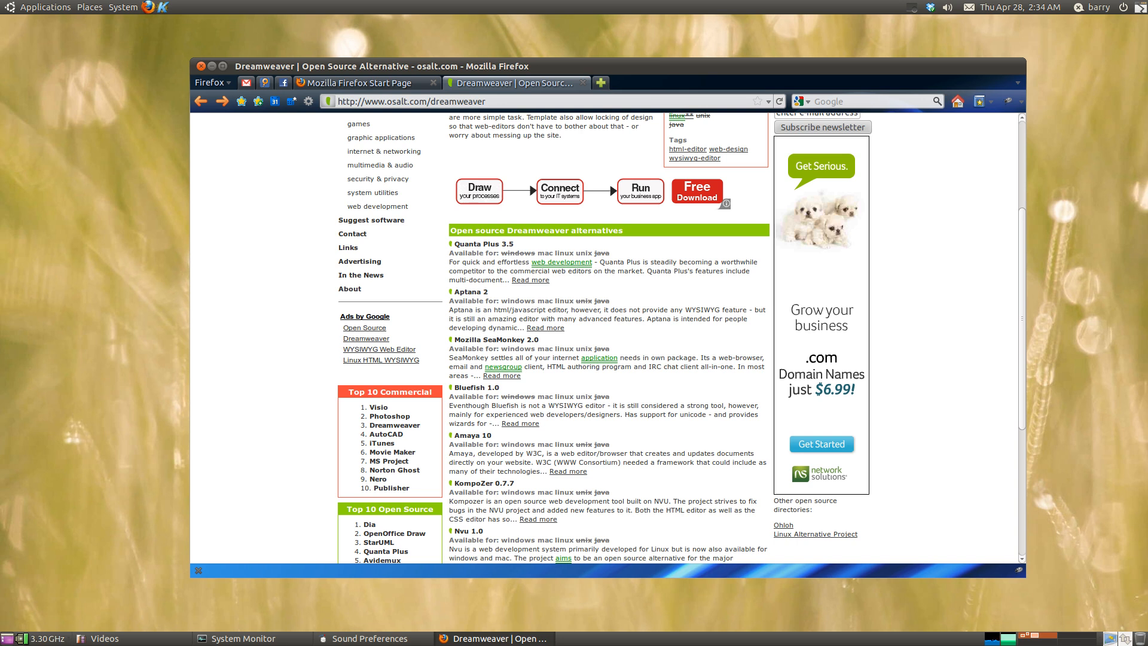
mouse_move(470, 292)
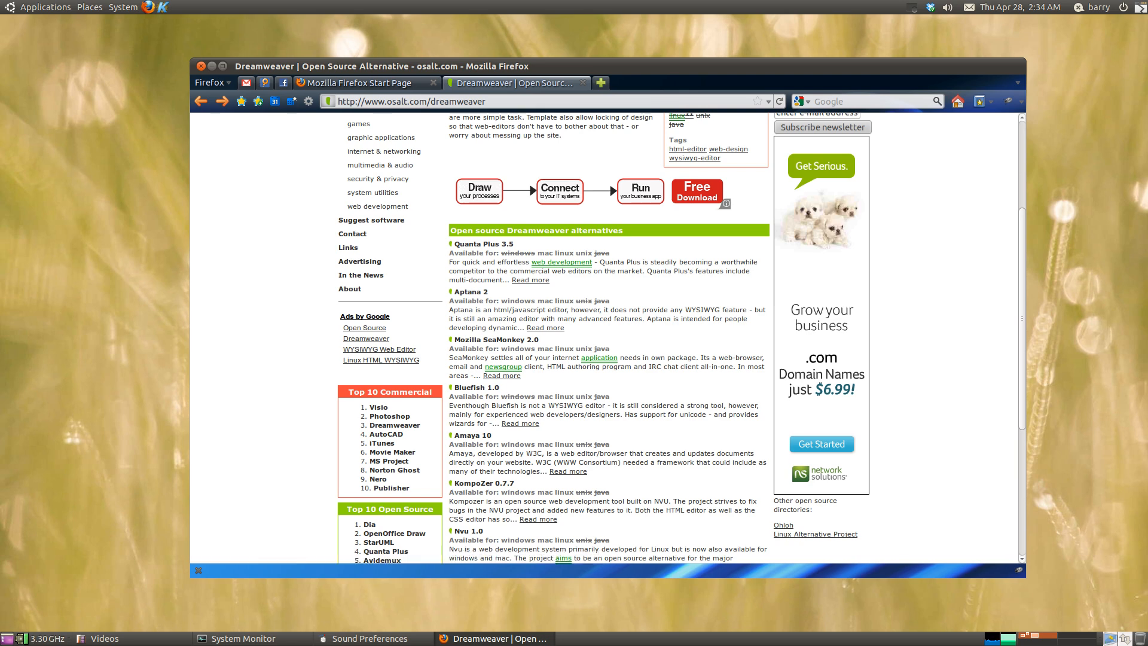
left_click(243, 638)
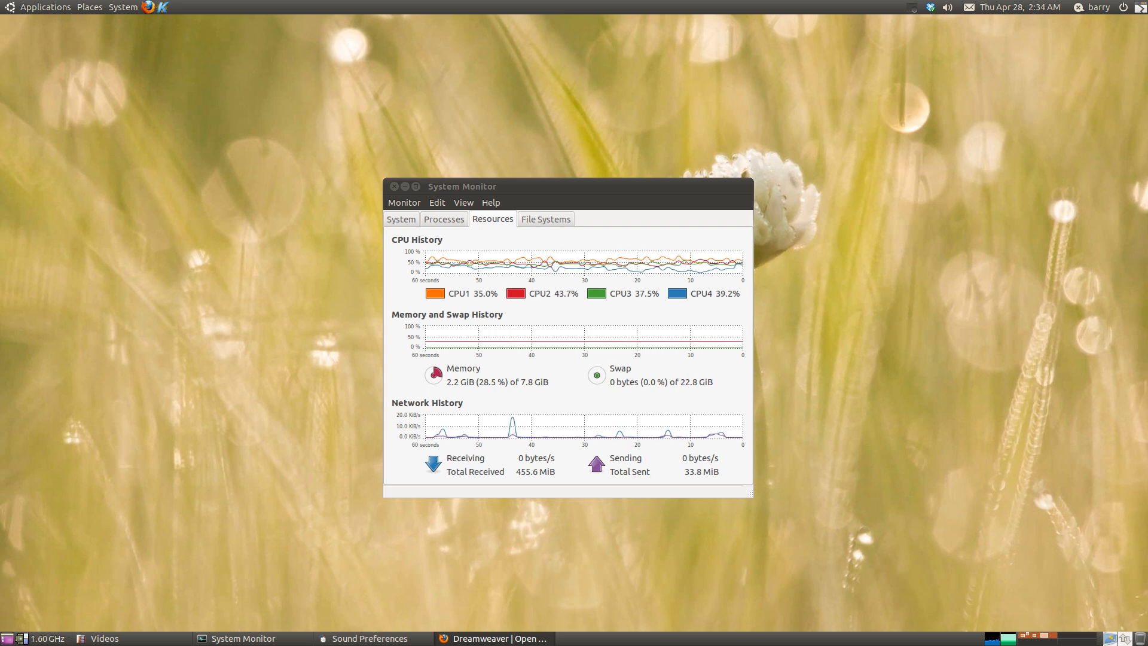
Step: Open the GNOME Applications menu listing Accessories, Games, Graphics and Internet
left_click(44, 8)
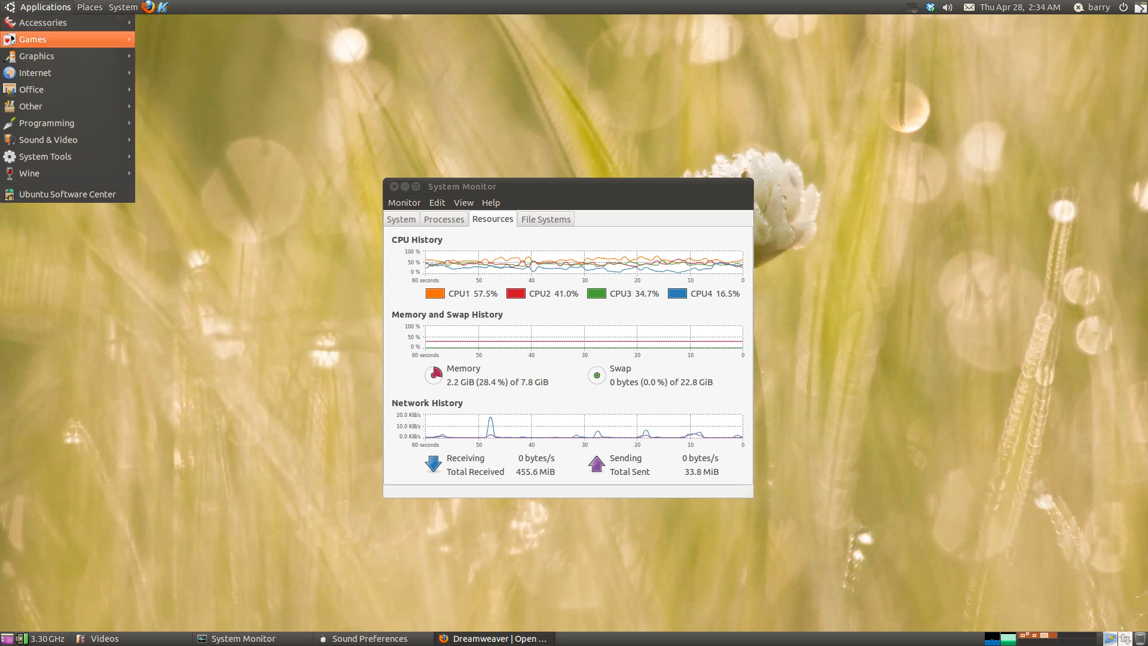
mouse_move(47, 123)
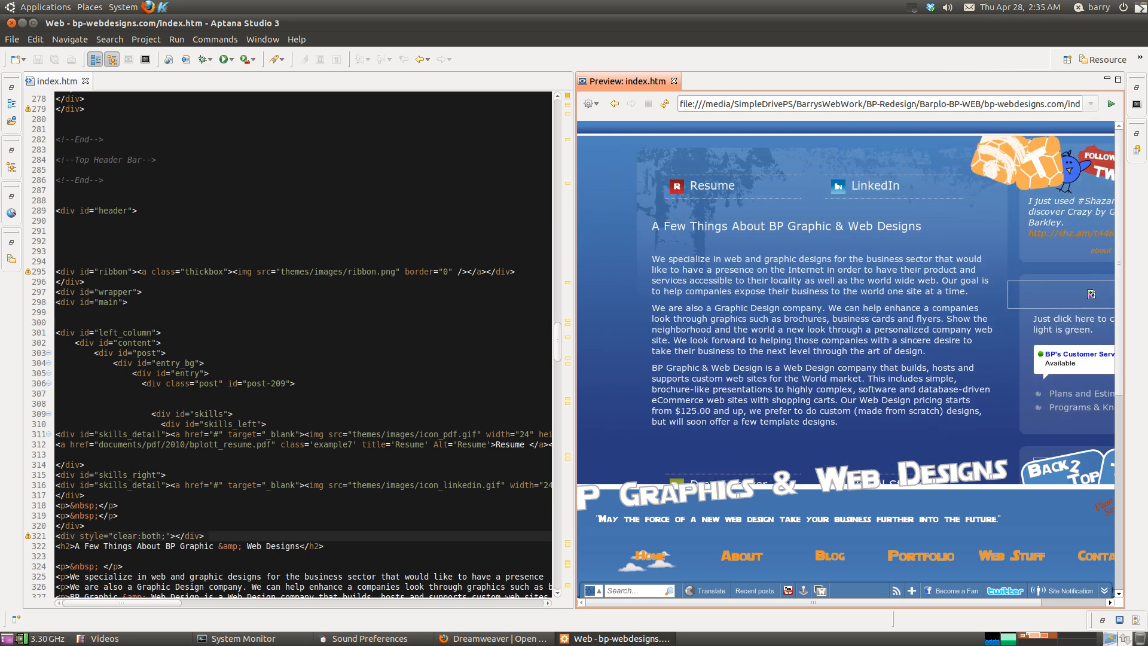
Step: Insert '123456' after 'A Few' in the h2 heading and save index.htm
left_click_drag(651, 226, 793, 225)
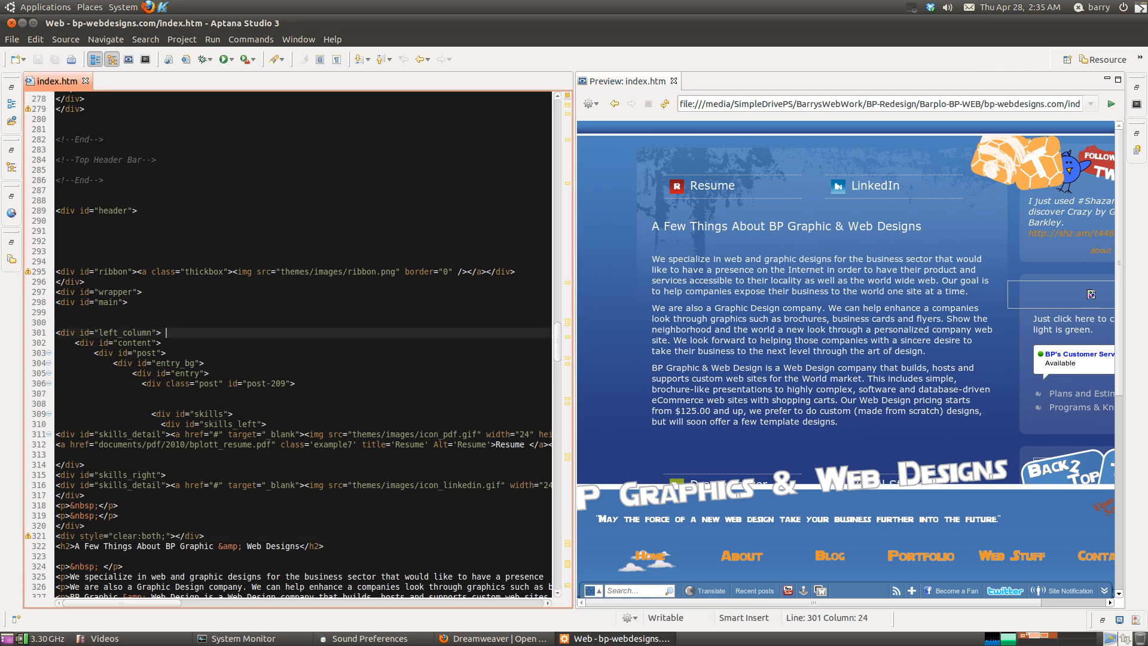
scroll("down", 3)
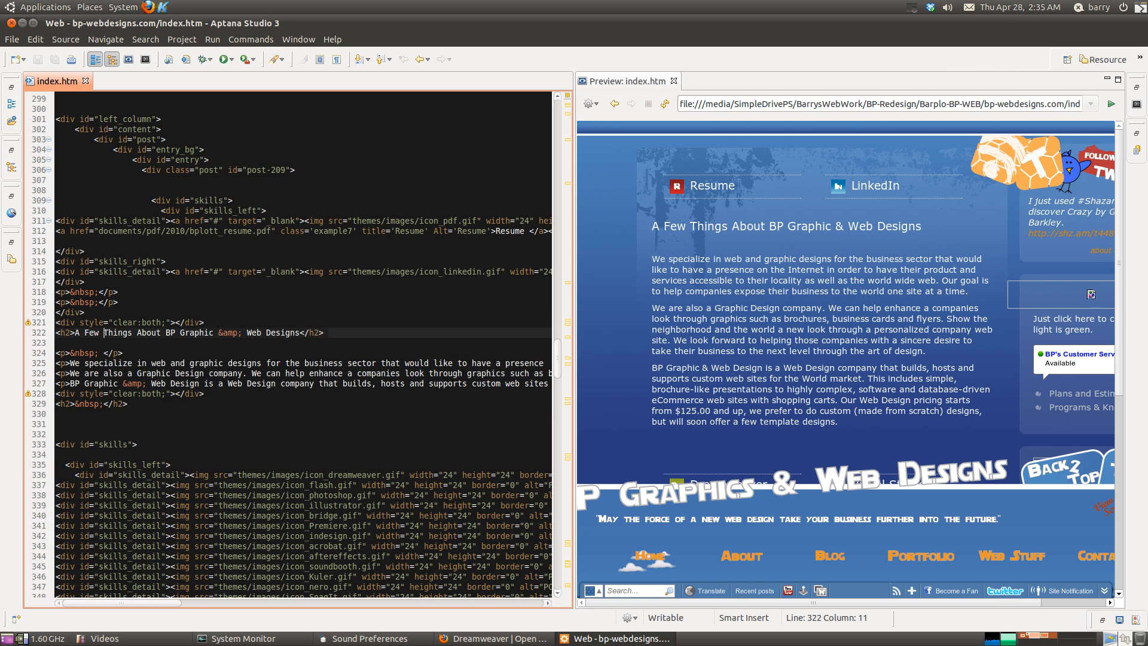
type("123456")
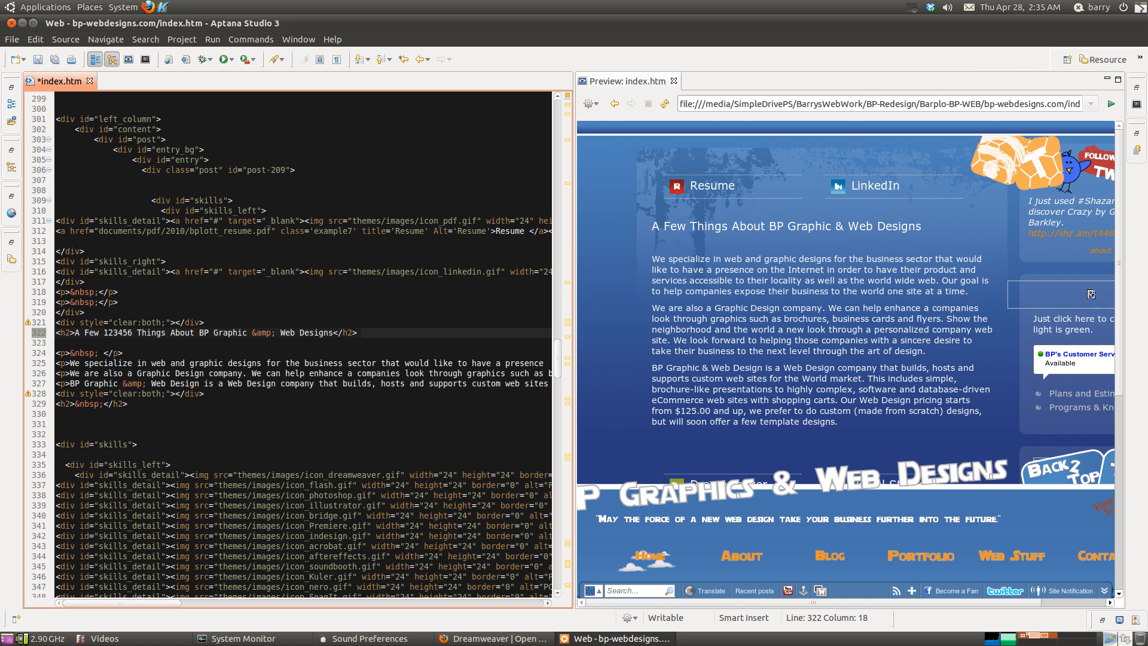
key("ctrl+s")
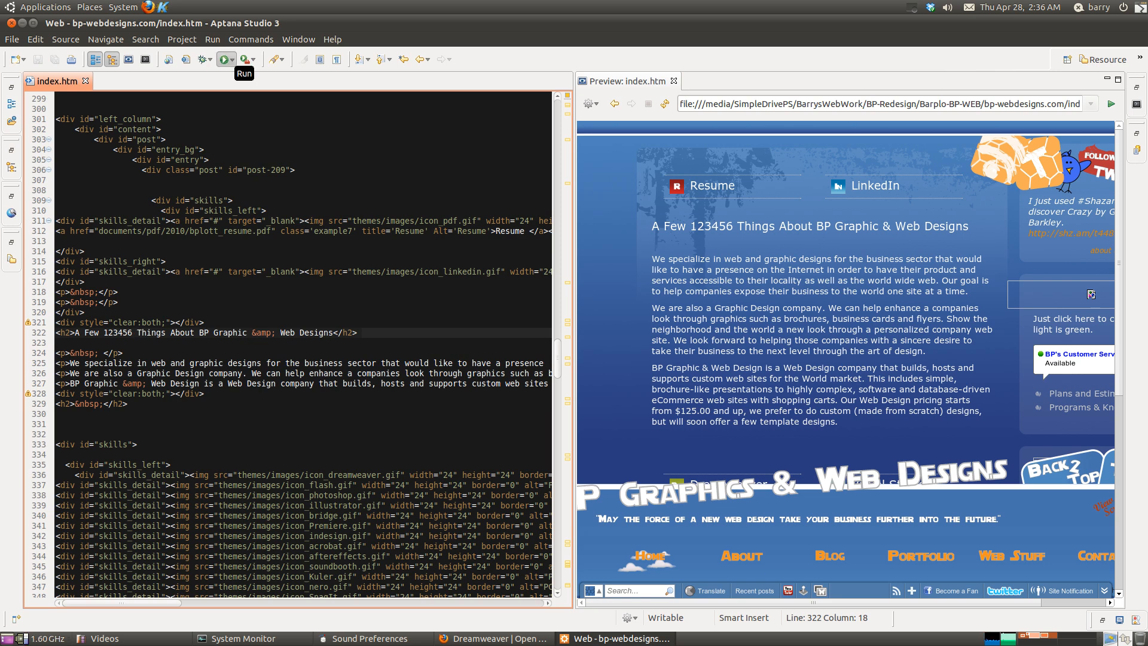
Step: Use Run in the Aptana toolbar with the saved index.htm open
left_click(233, 59)
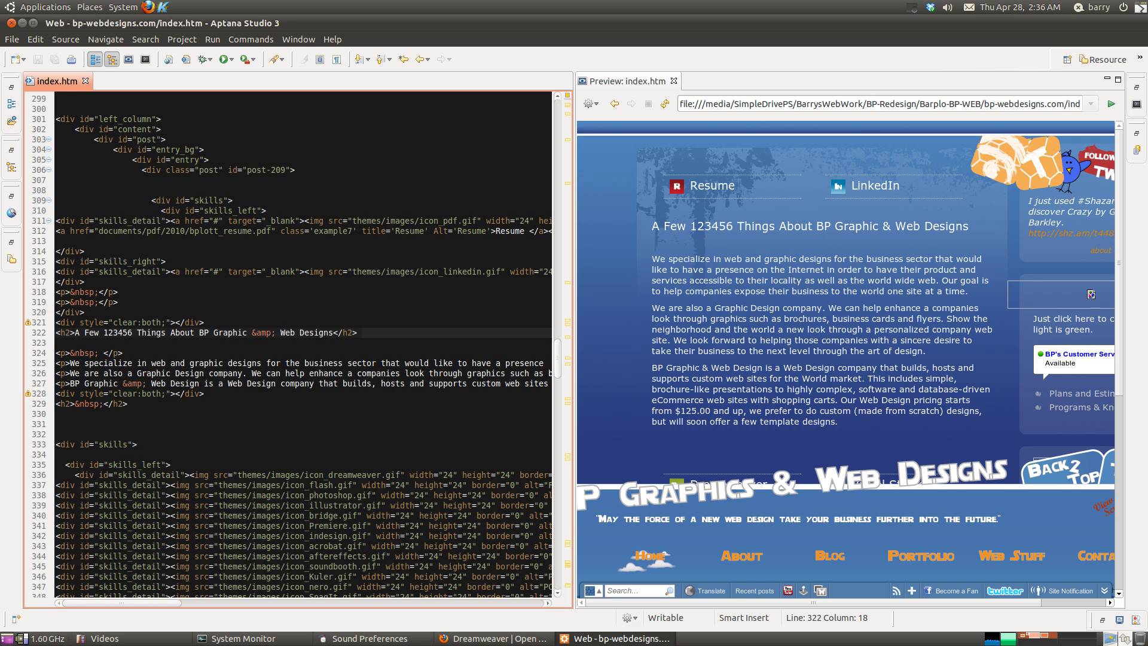
mouse_move(11, 260)
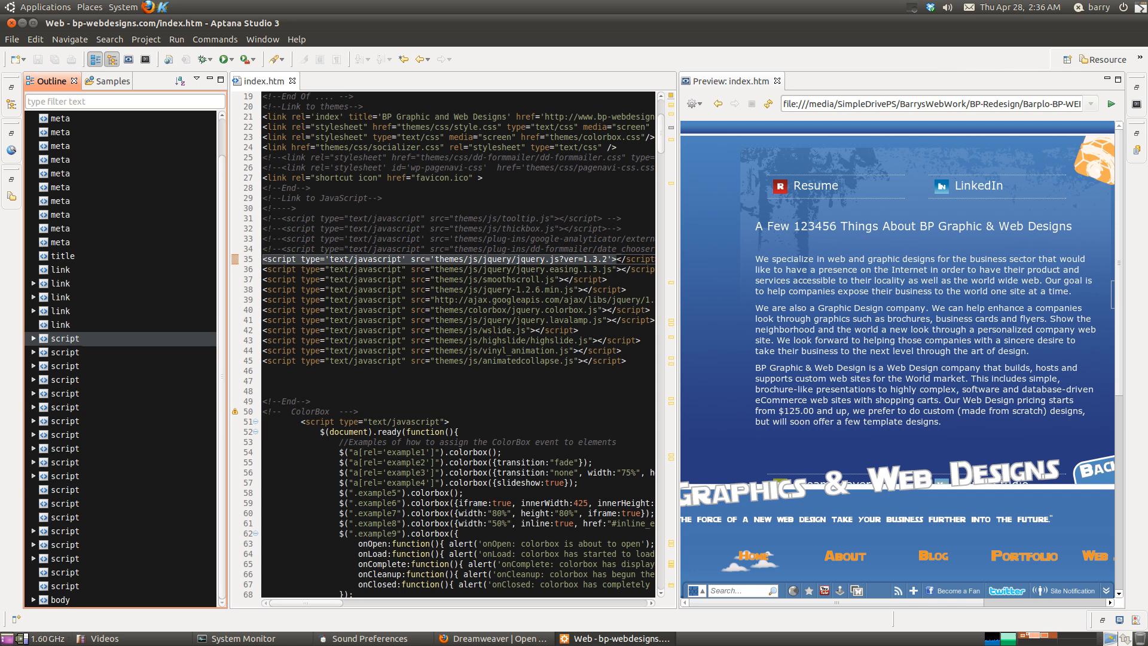
Step: Expand the outline's body elements and jump to div#underground_content in the code
left_click(34, 339)
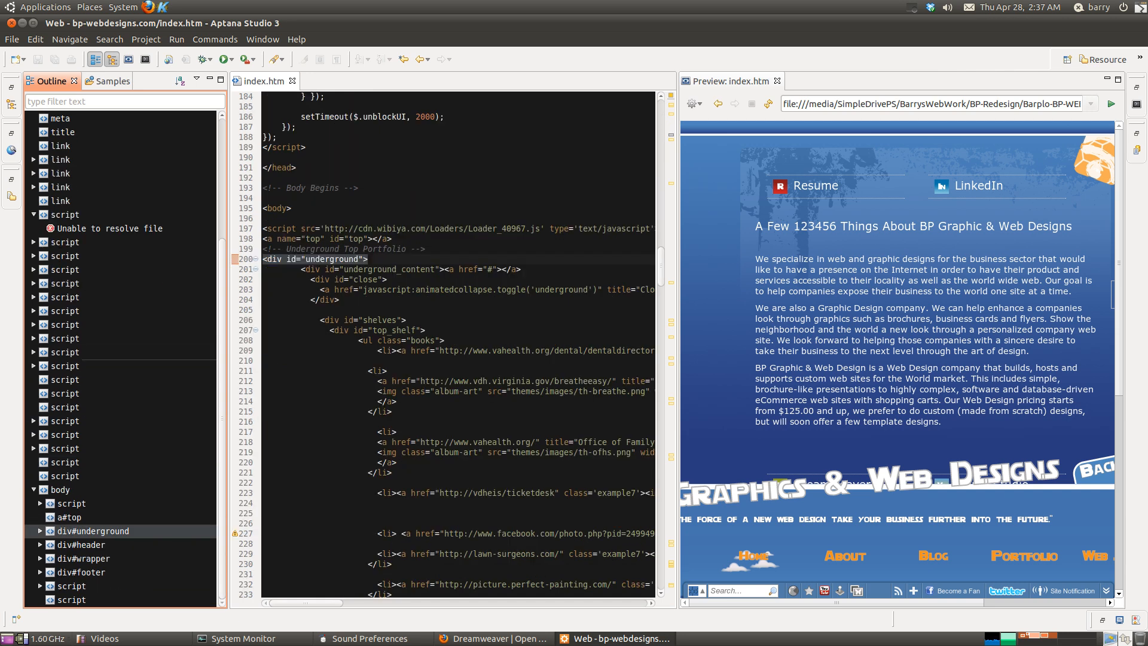
left_click(44, 531)
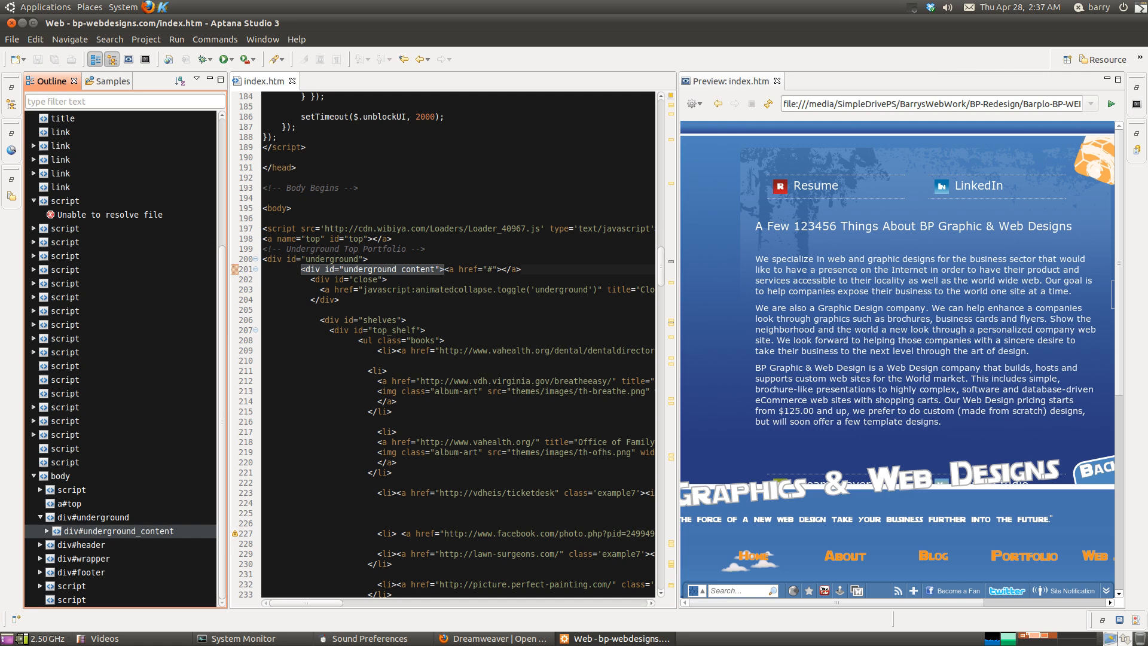
mouse_move(210, 79)
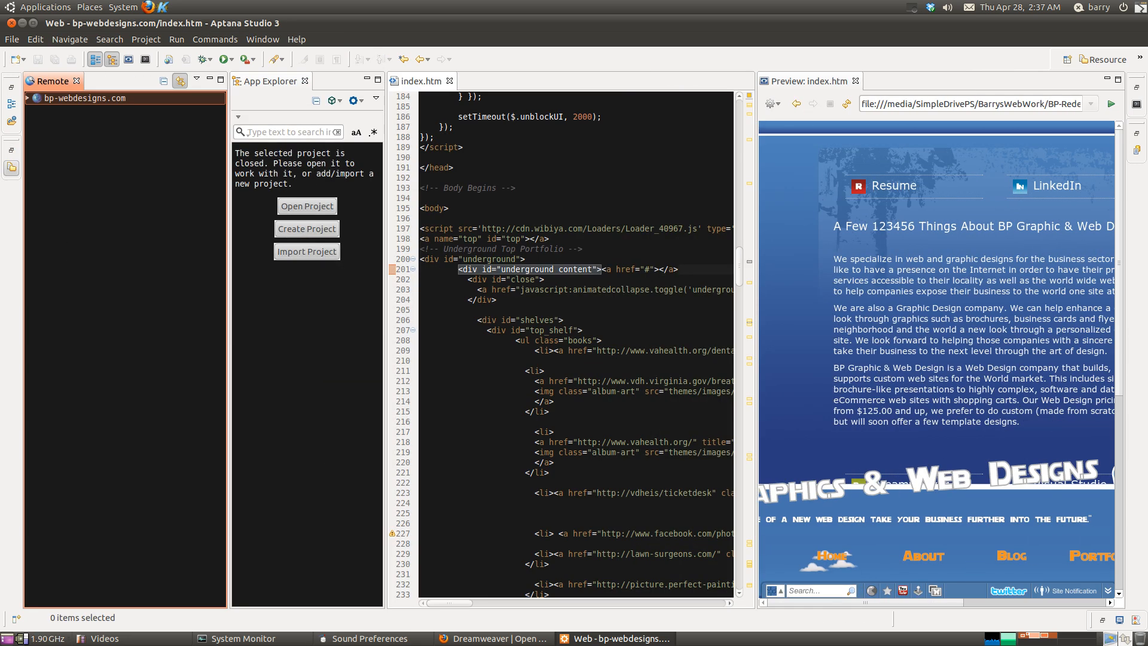
mouse_move(9, 150)
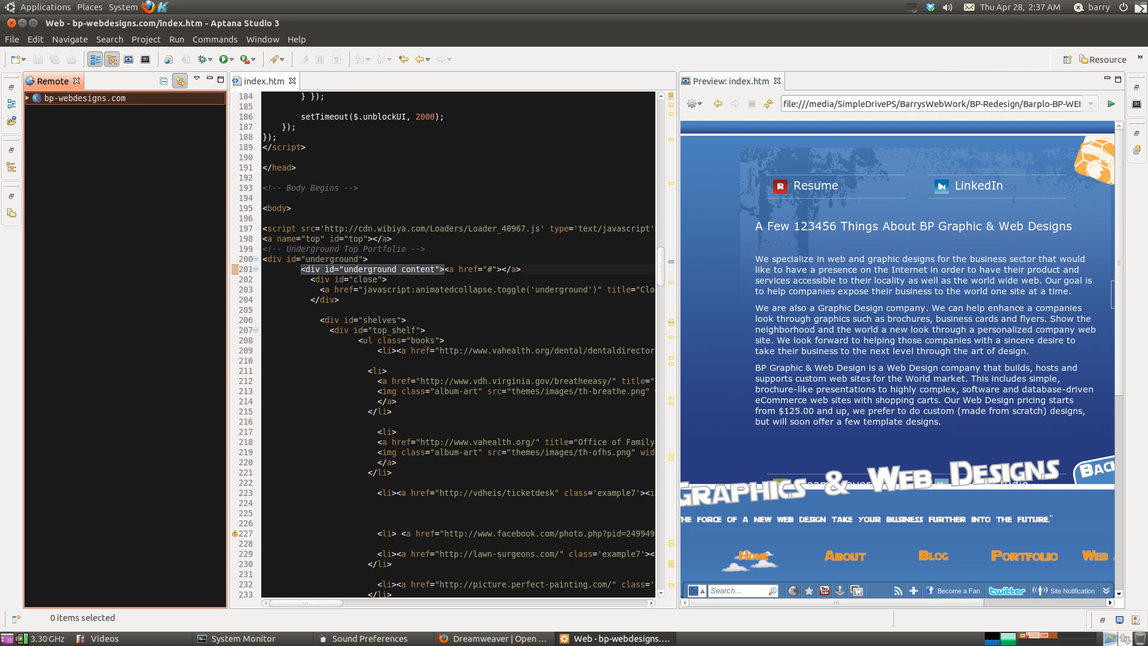
Step: Expand the bp-webdesigns.com remote site and select index.htm on the server
left_click(29, 98)
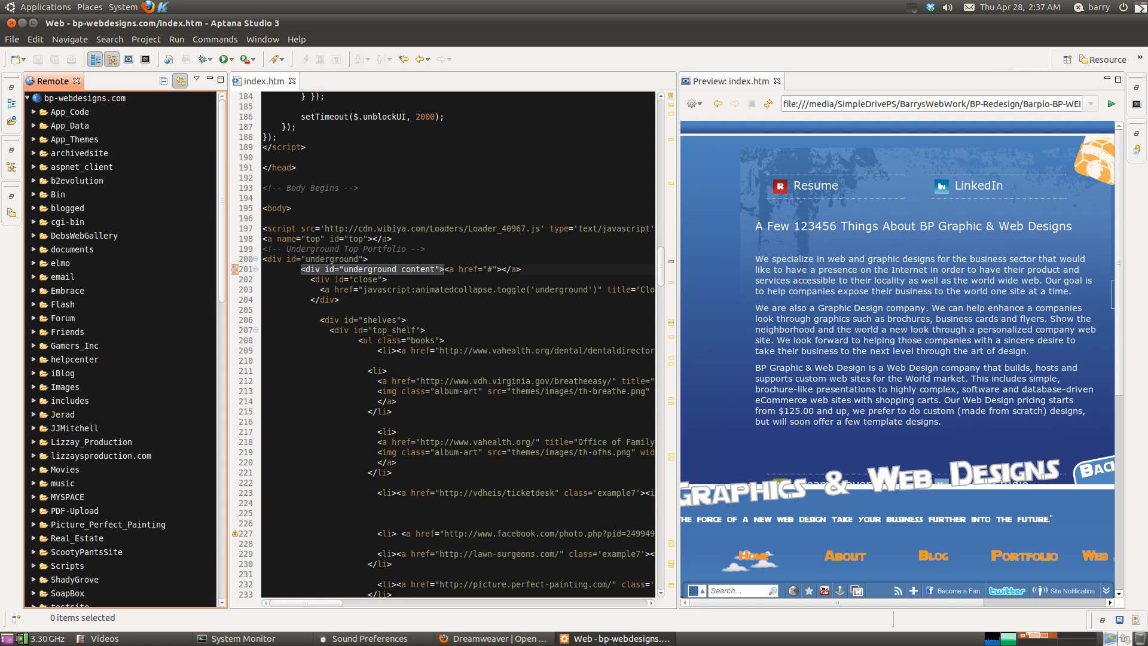
left_click(82, 98)
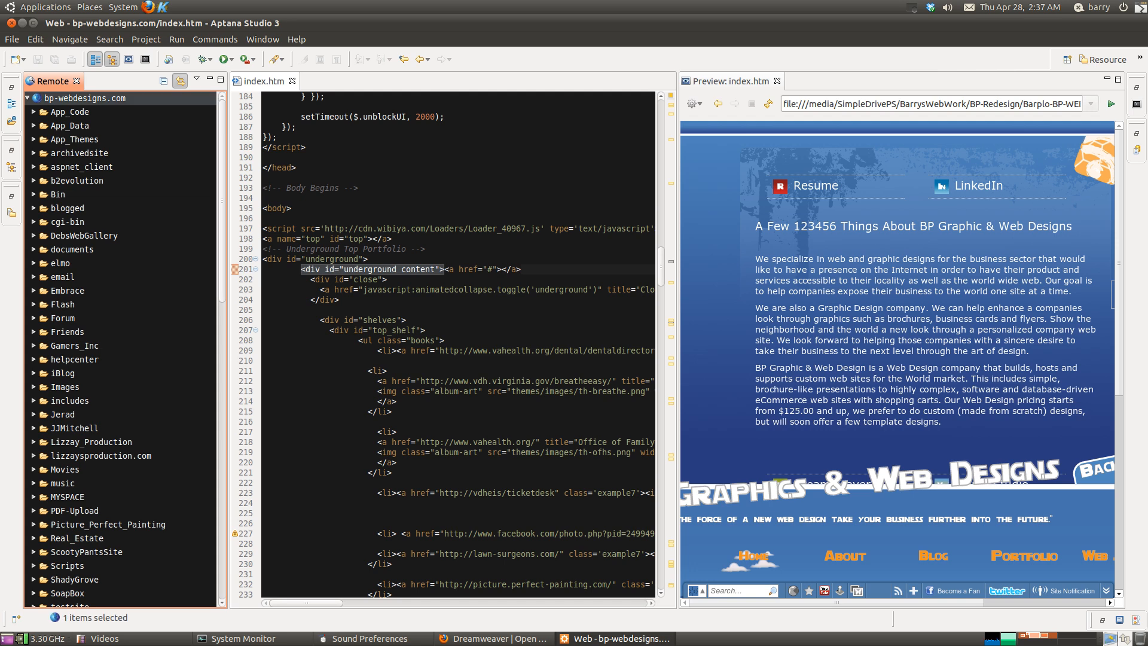
scroll("down", 3)
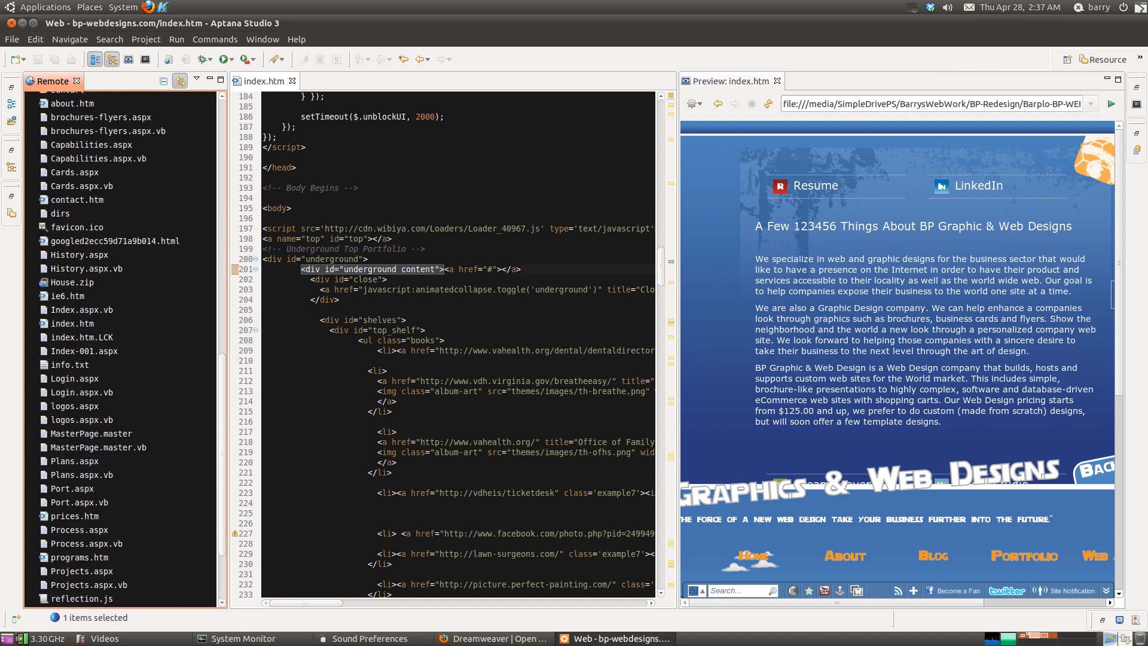
left_click(72, 323)
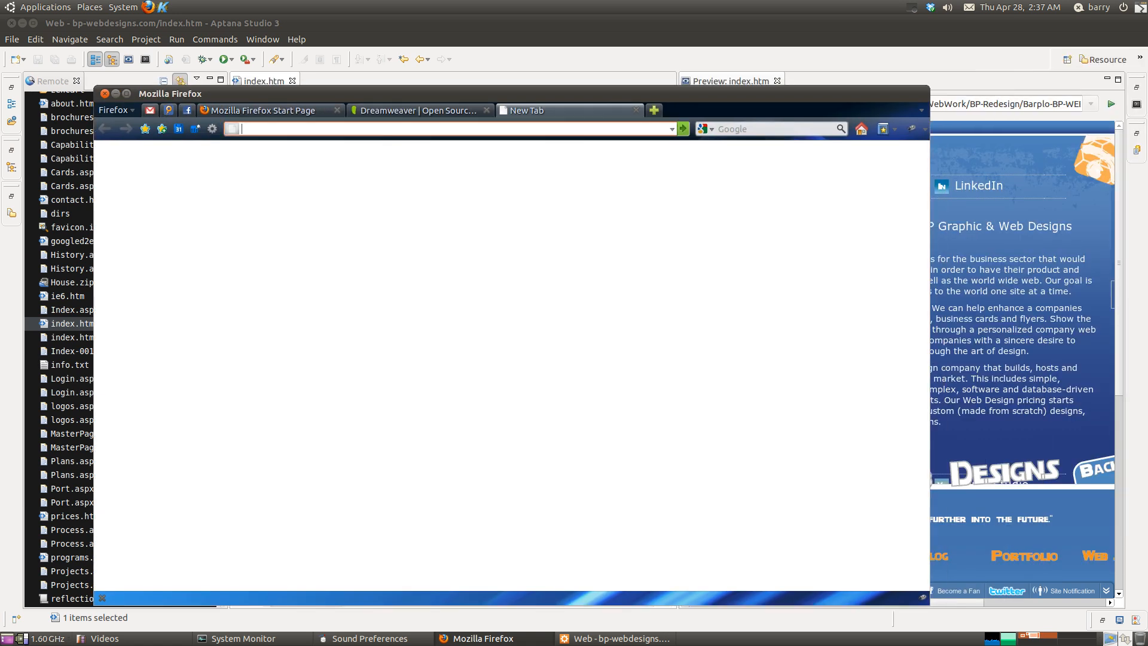
Step: Load the live bp-webdesigns.com home page in the new Firefox tab
type("bp")
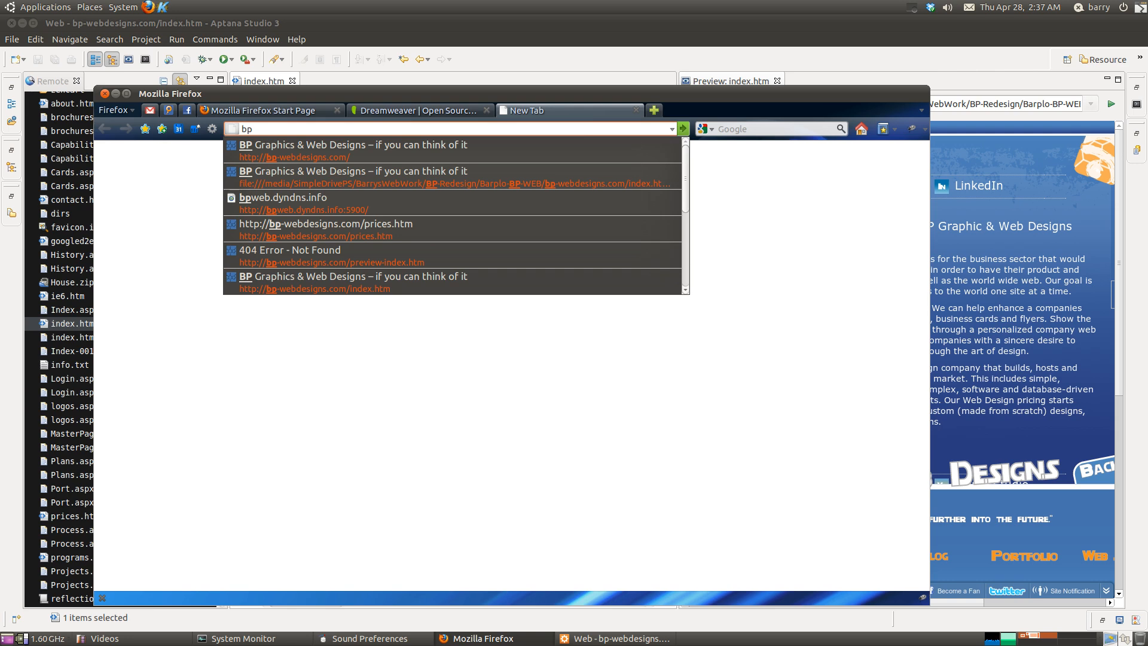
left_click(323, 150)
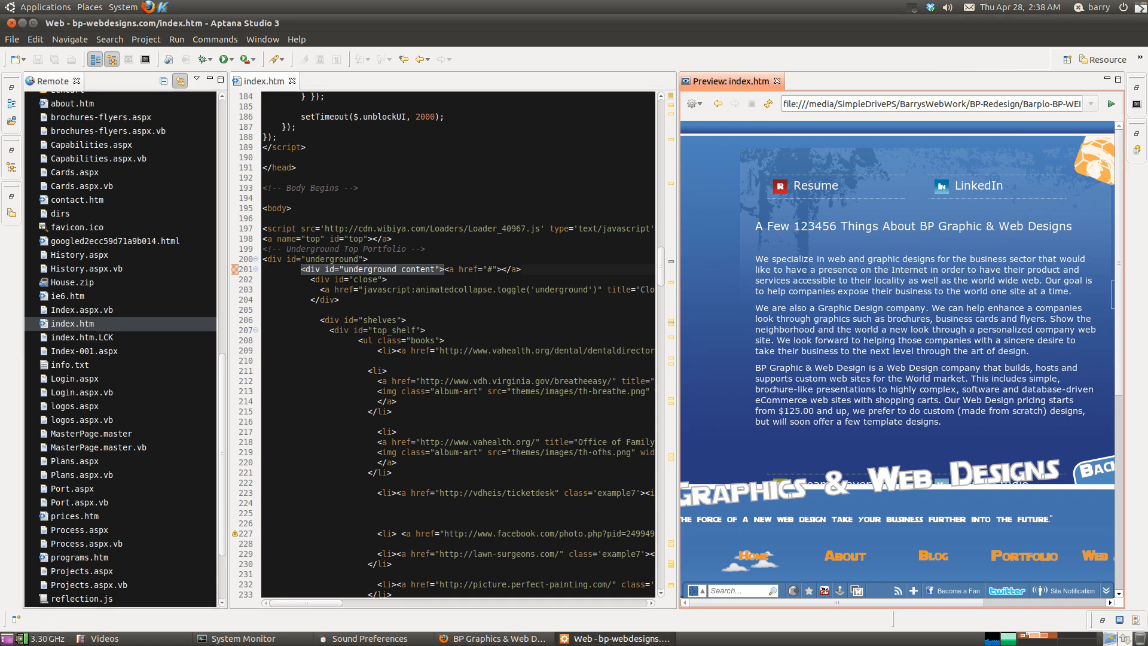
Step: Right-click the live bp-webdesigns.com page in Firefox to bring up its page actions
right_click(71, 323)
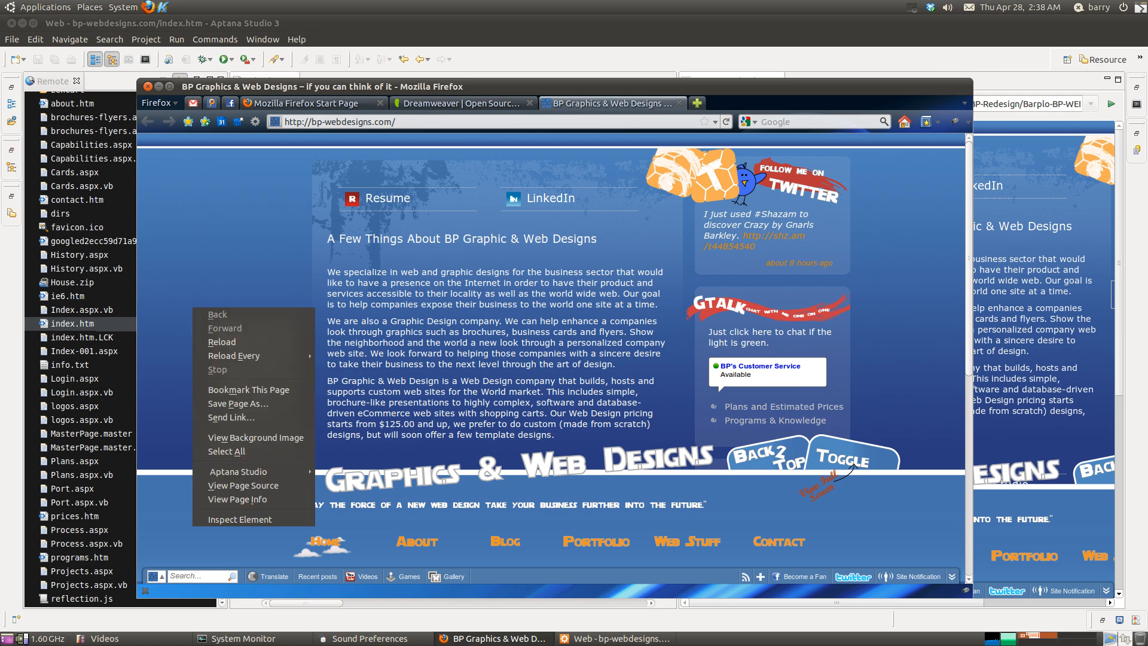
Step: Reload the live home page, enter 123456 in Aptana's terminal, and browse the Window menu
left_click(221, 342)
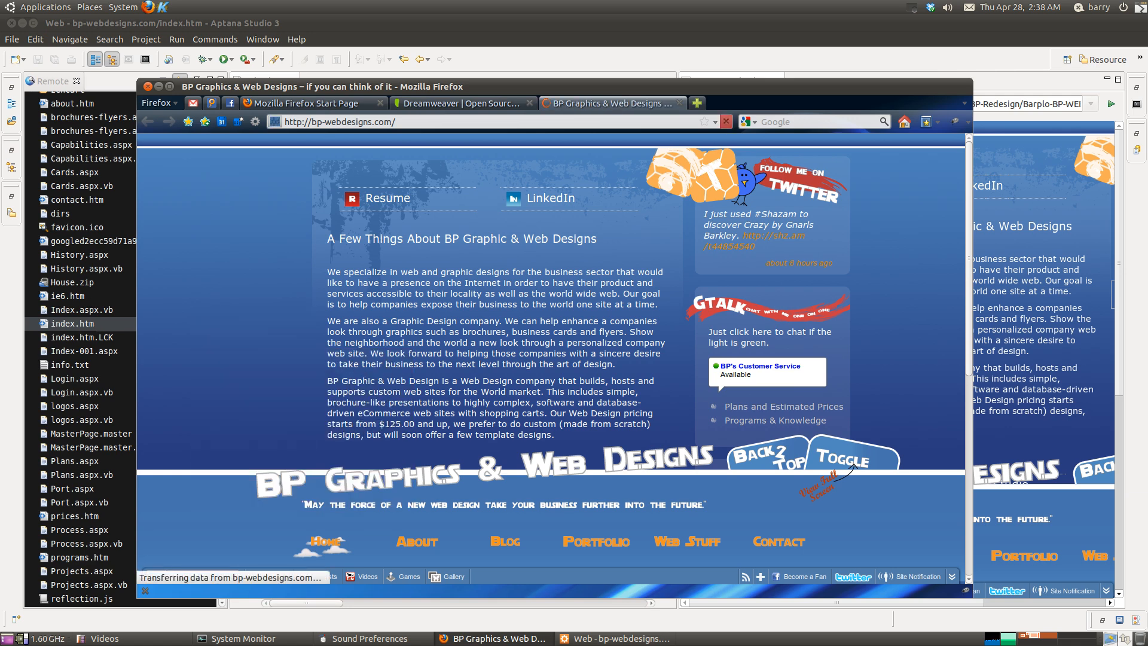
type("123456")
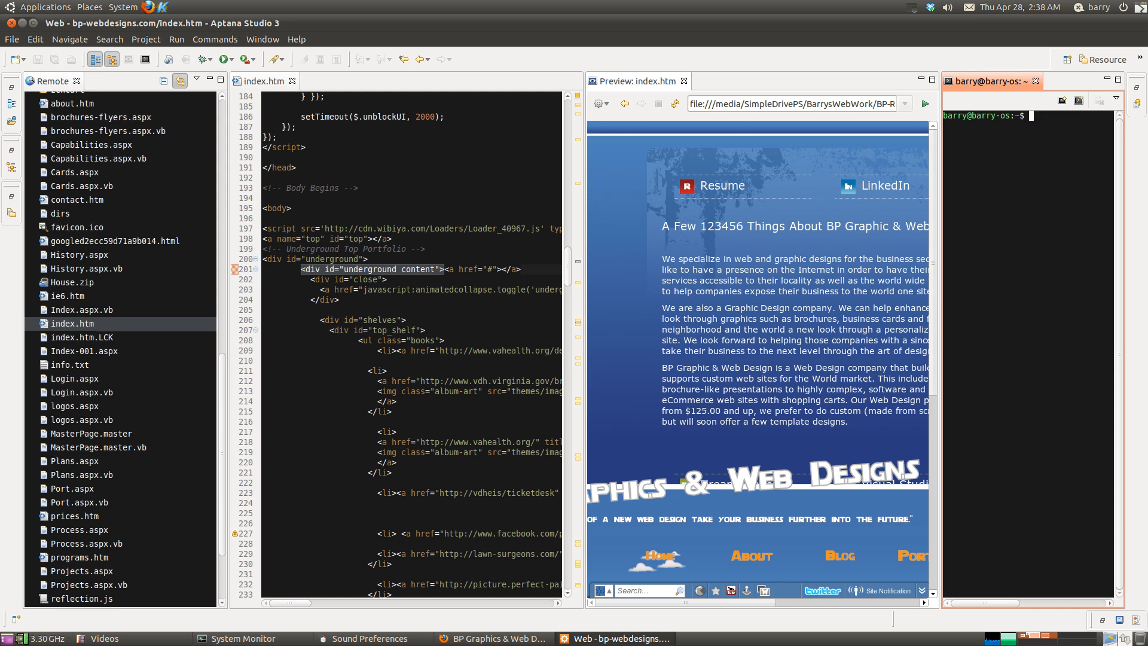
left_click(263, 39)
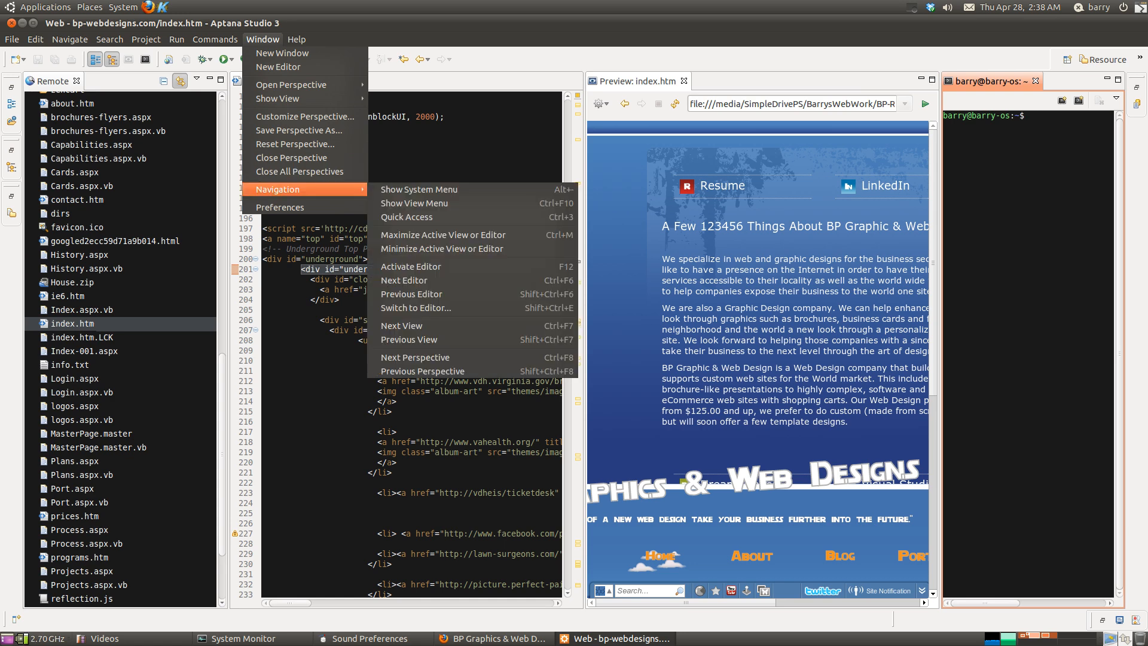
left_click(296, 39)
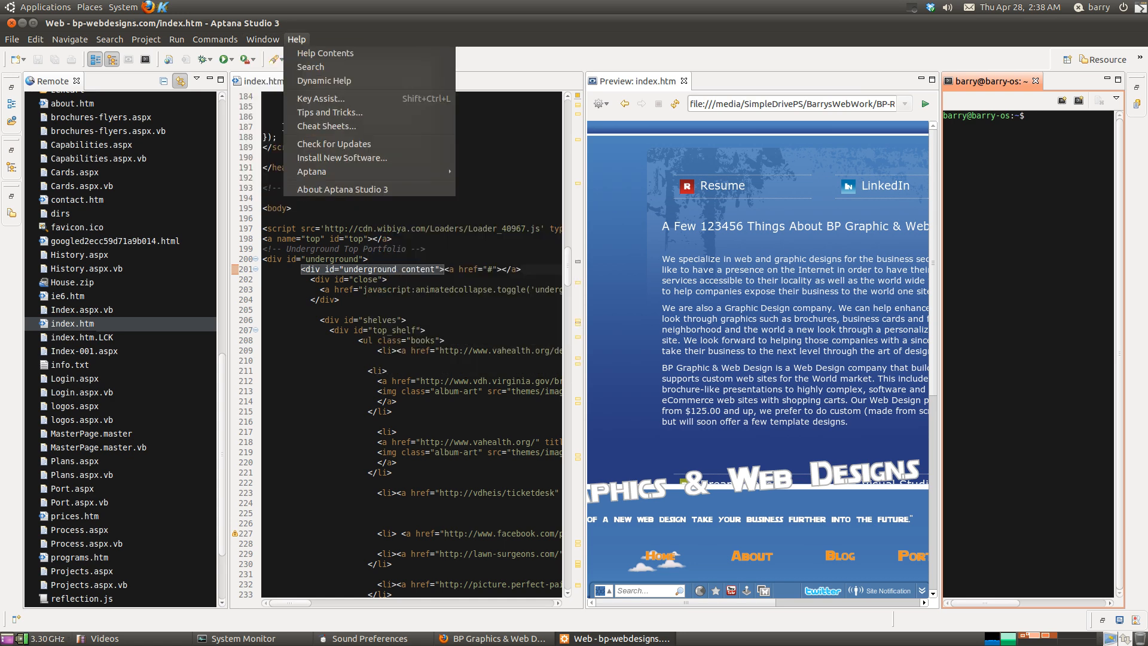
left_click(215, 39)
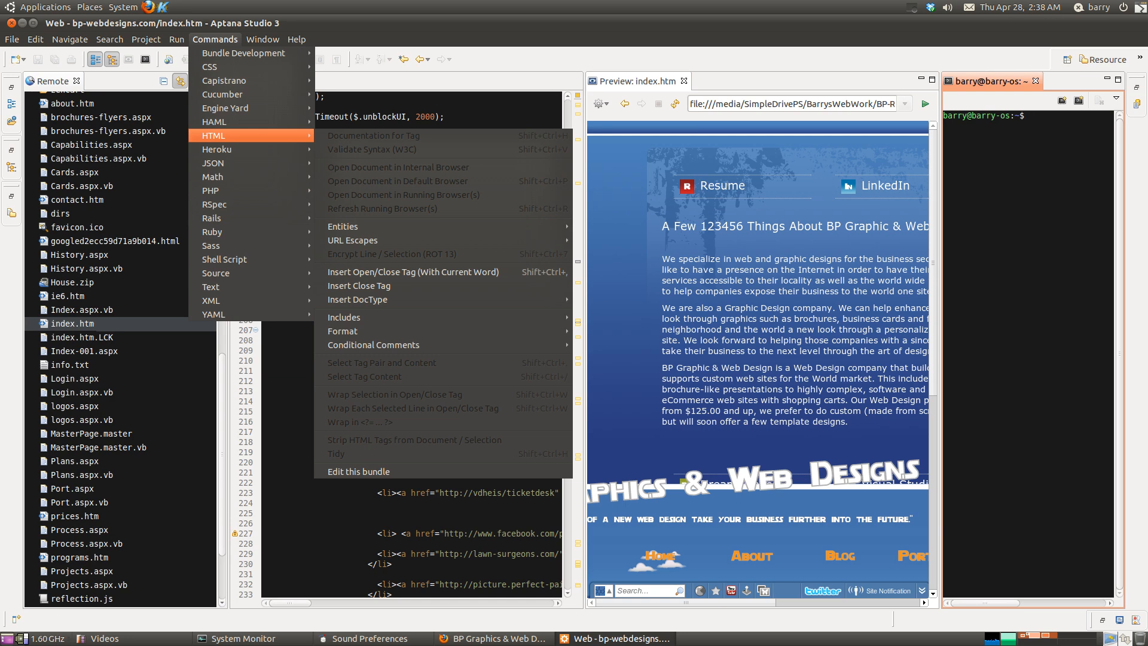
mouse_move(210, 190)
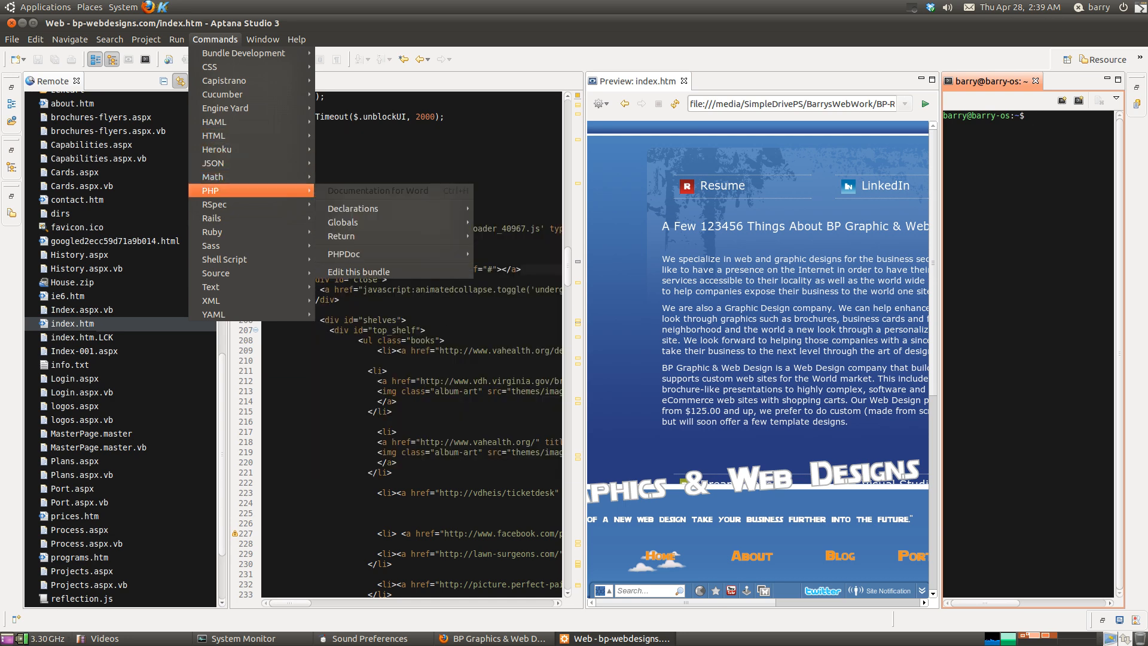
left_click(177, 39)
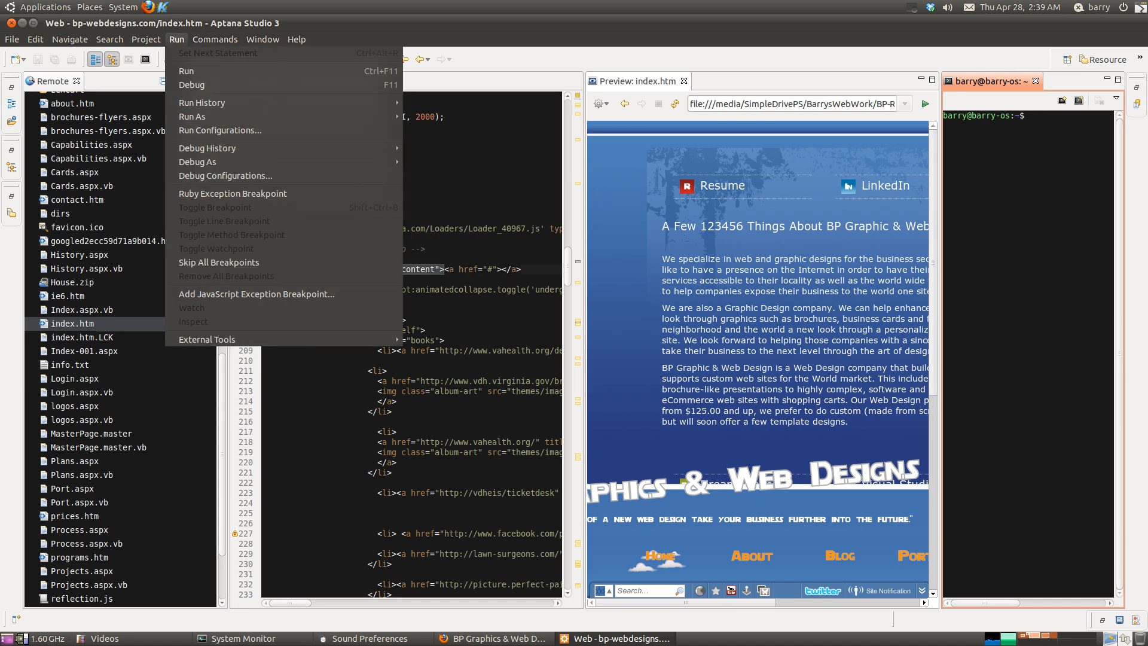
left_click(145, 39)
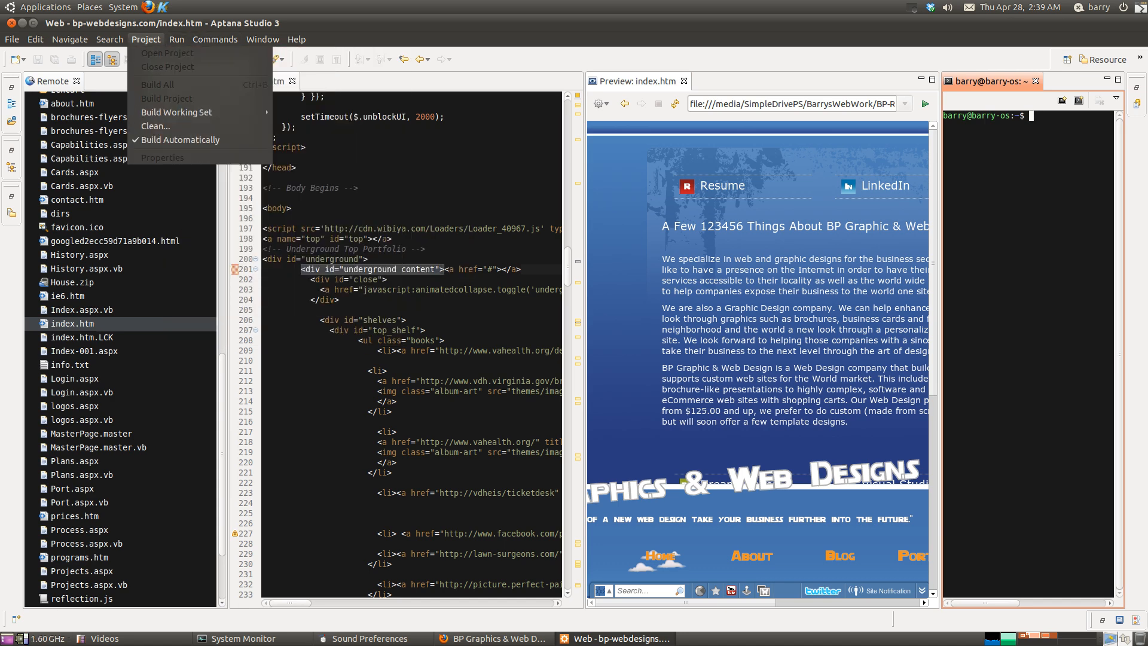
left_click(110, 39)
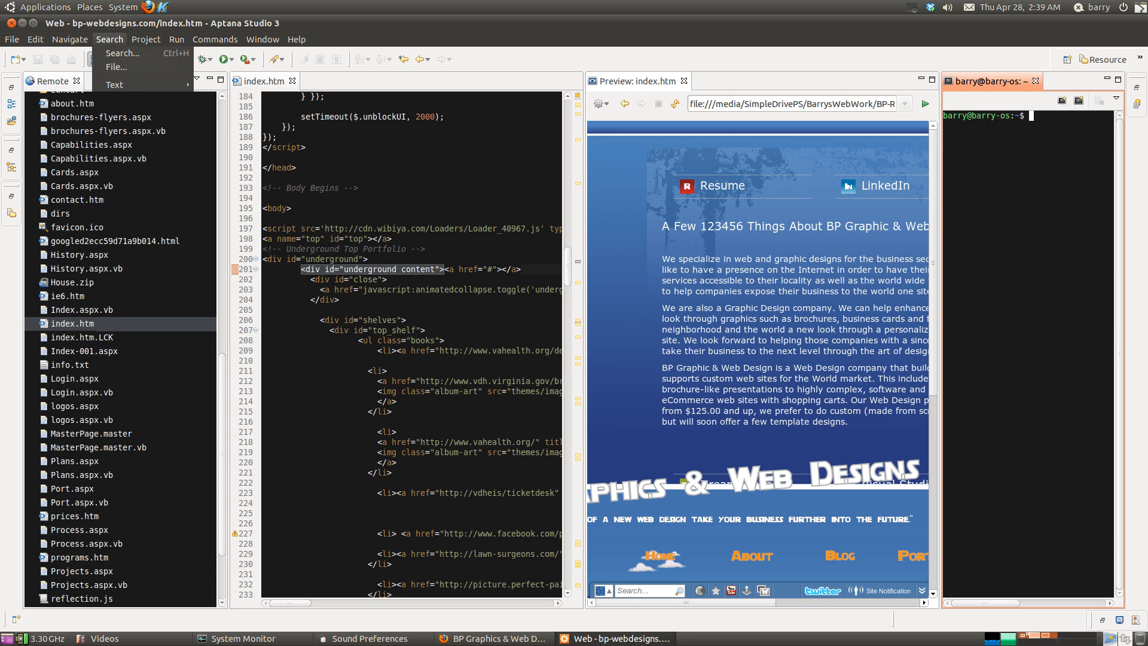
left_click(70, 39)
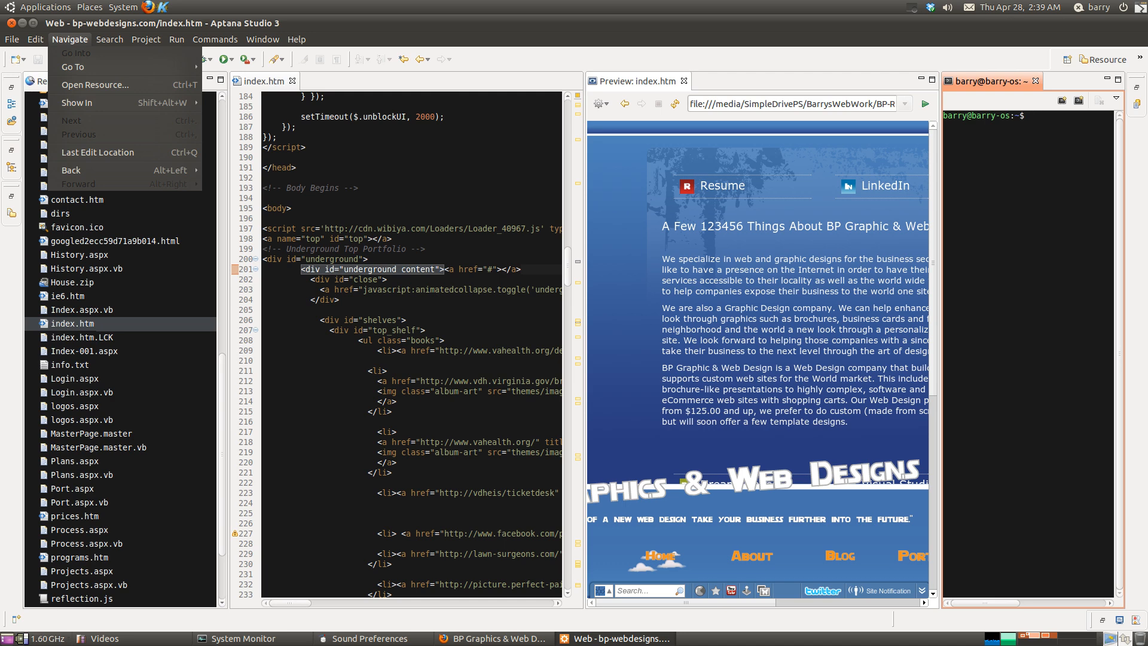
left_click(35, 39)
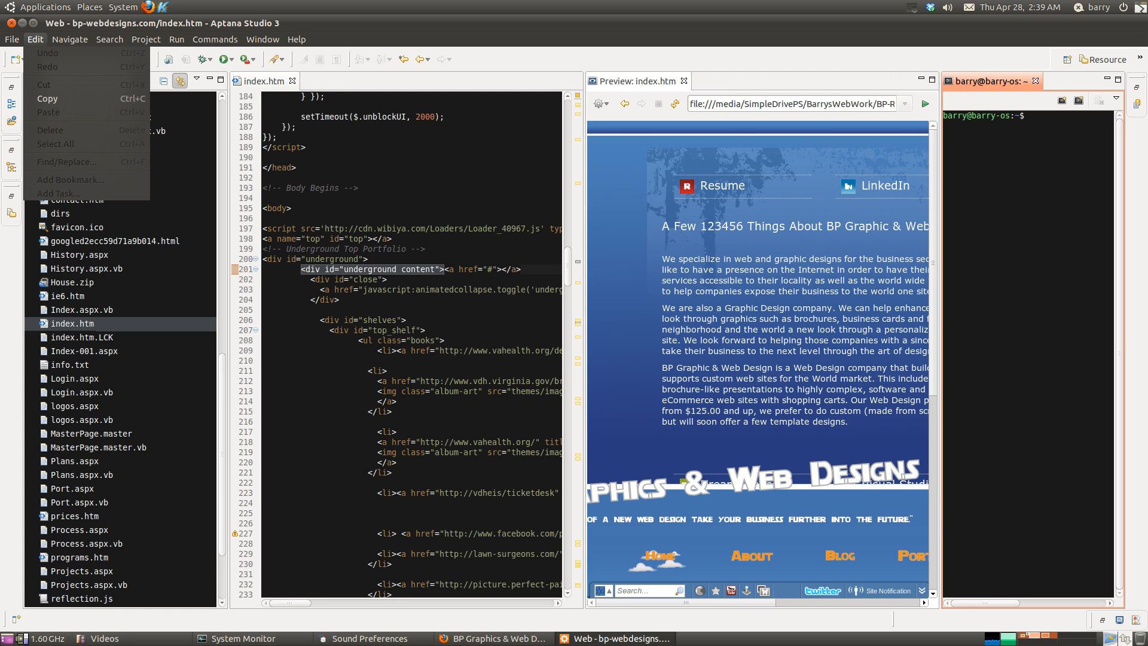
left_click(10, 39)
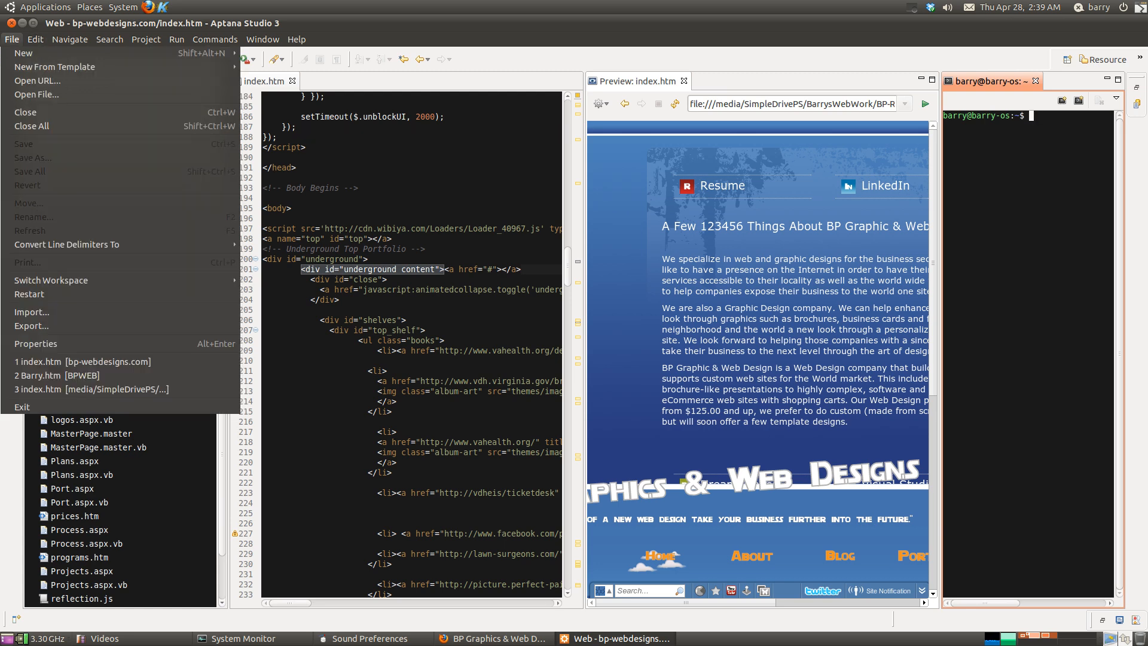
mouse_move(29, 293)
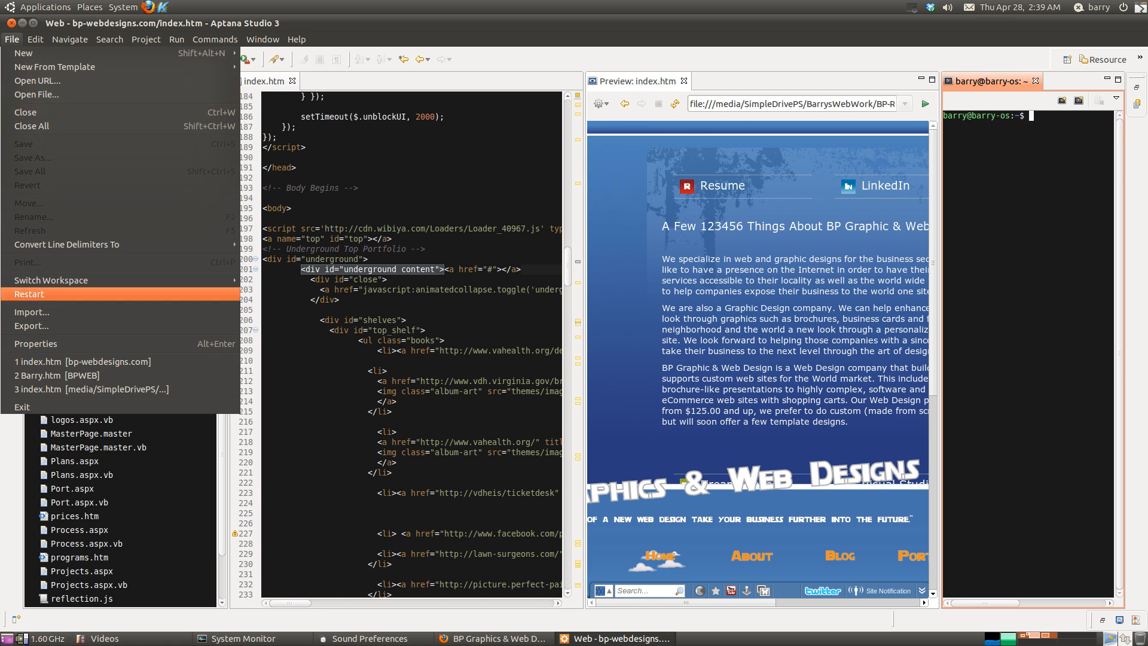
mouse_move(32, 325)
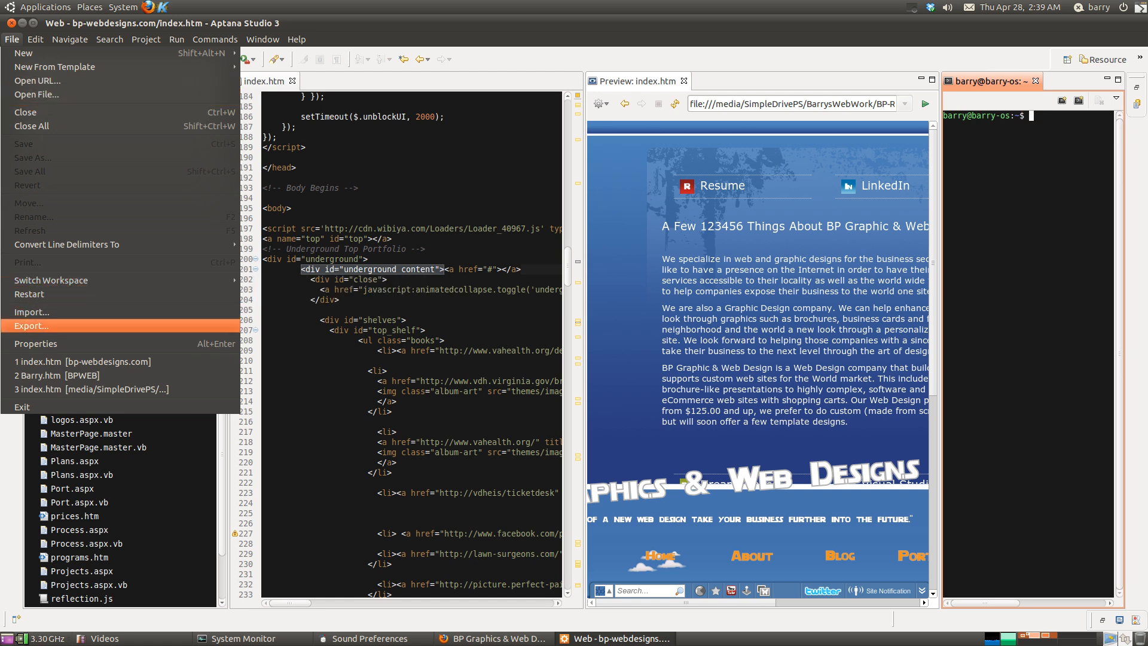